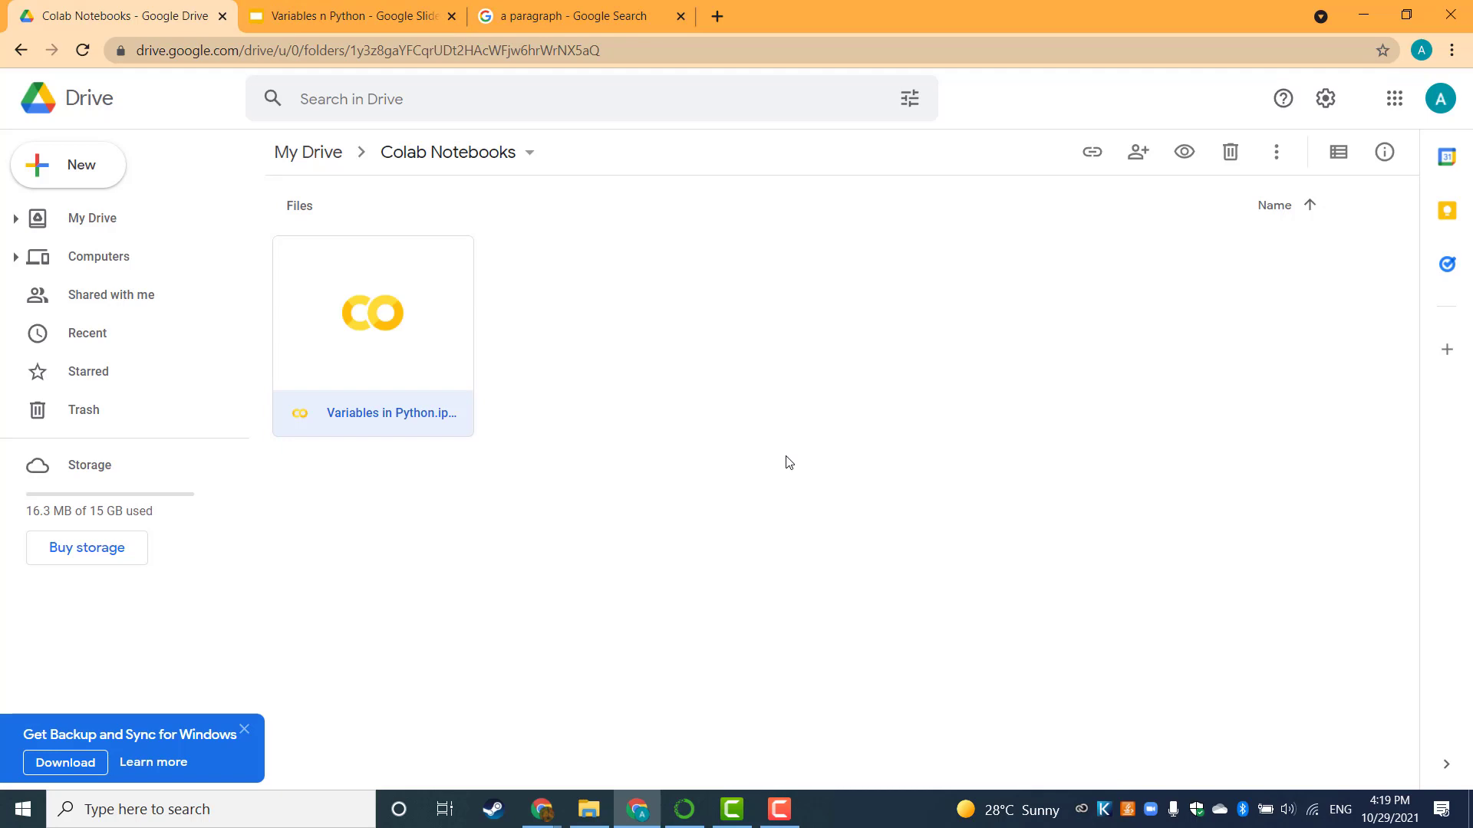
mouse_move(99, 256)
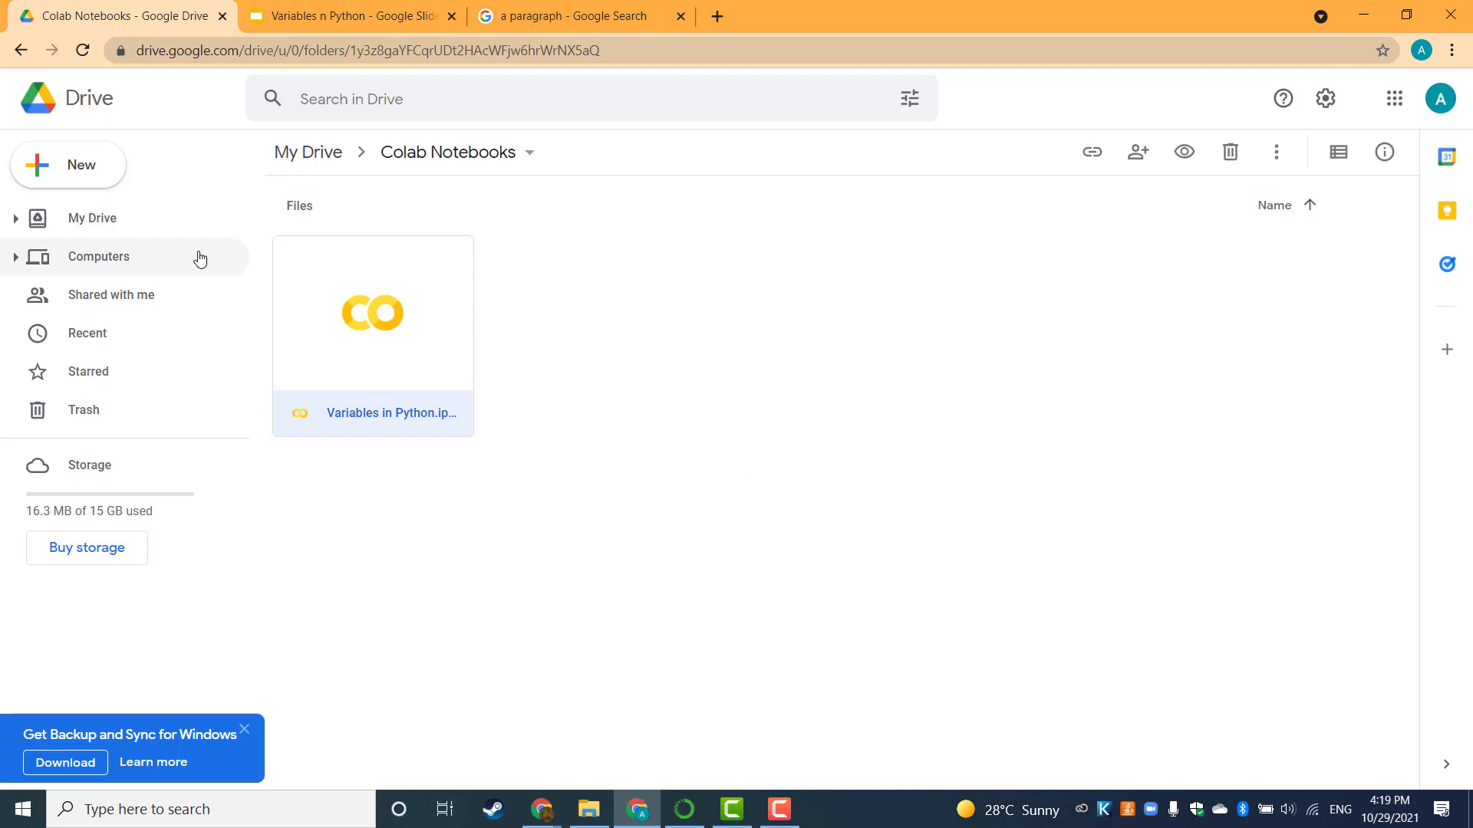
mouse_move(91, 217)
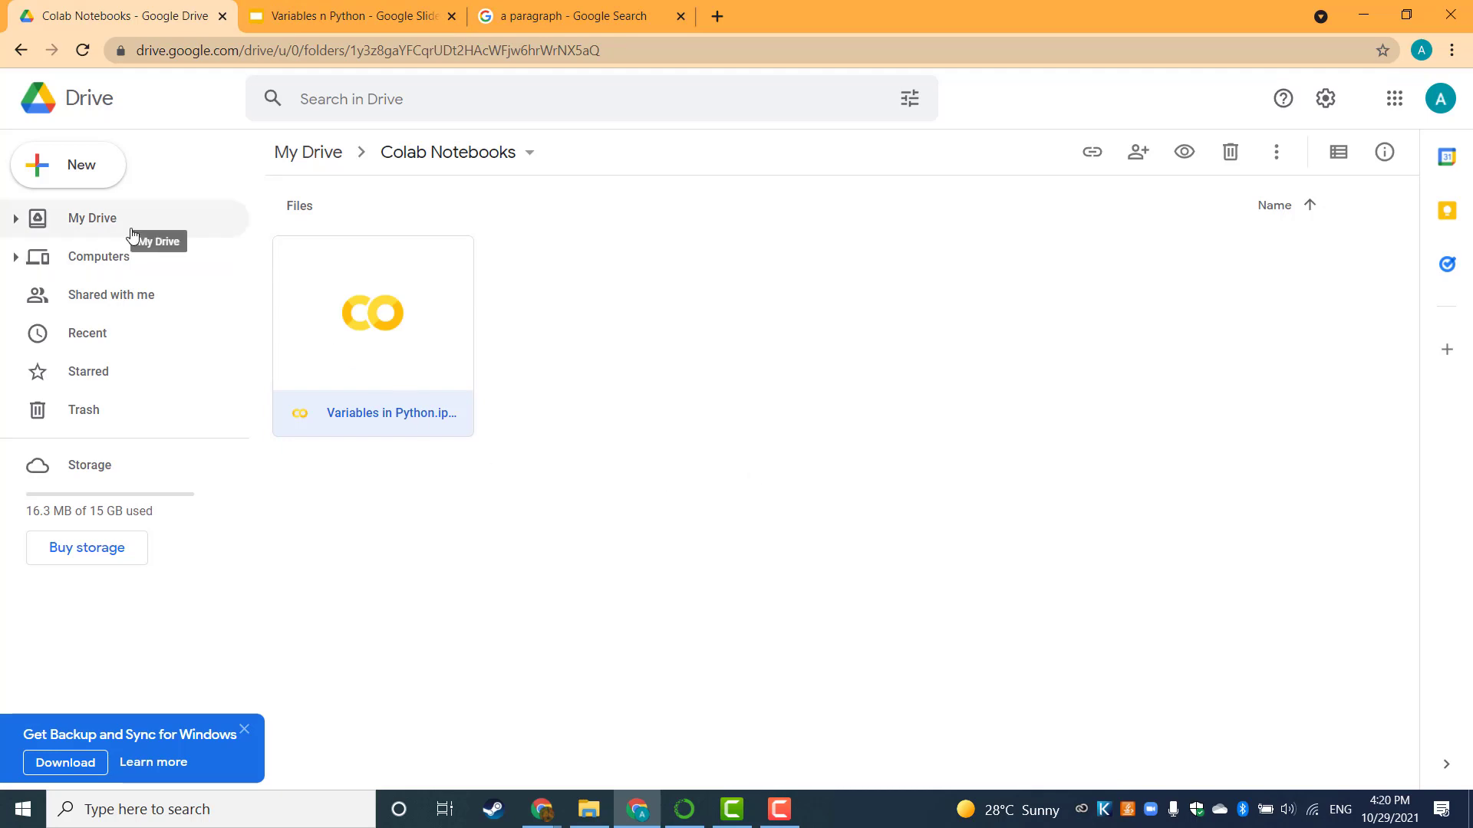
Open 'Variables in Python.ipynb' from My Drive's Colab Notebooks folder.
click(91, 218)
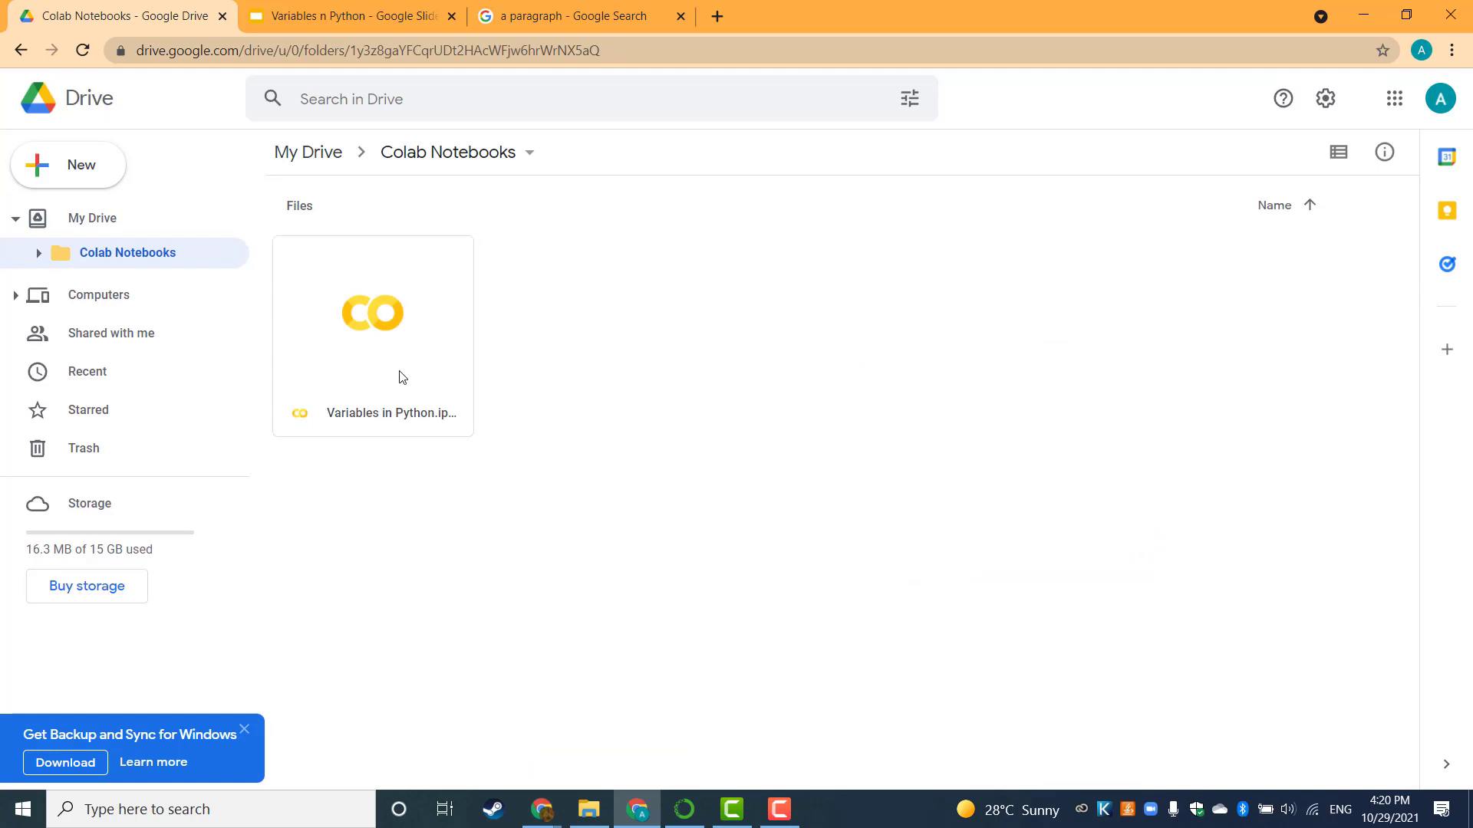
double_click(372, 313)
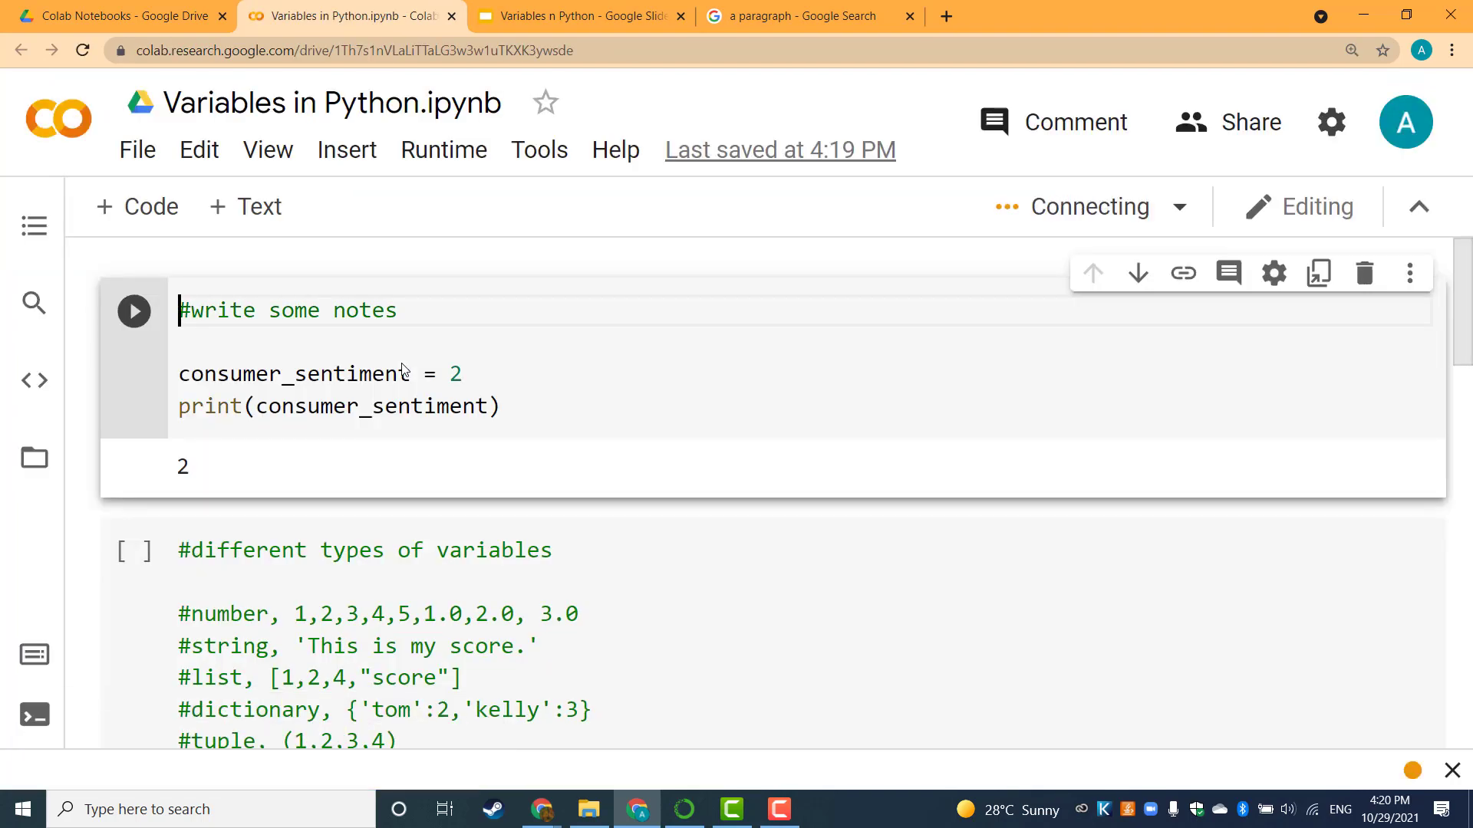
click(133, 310)
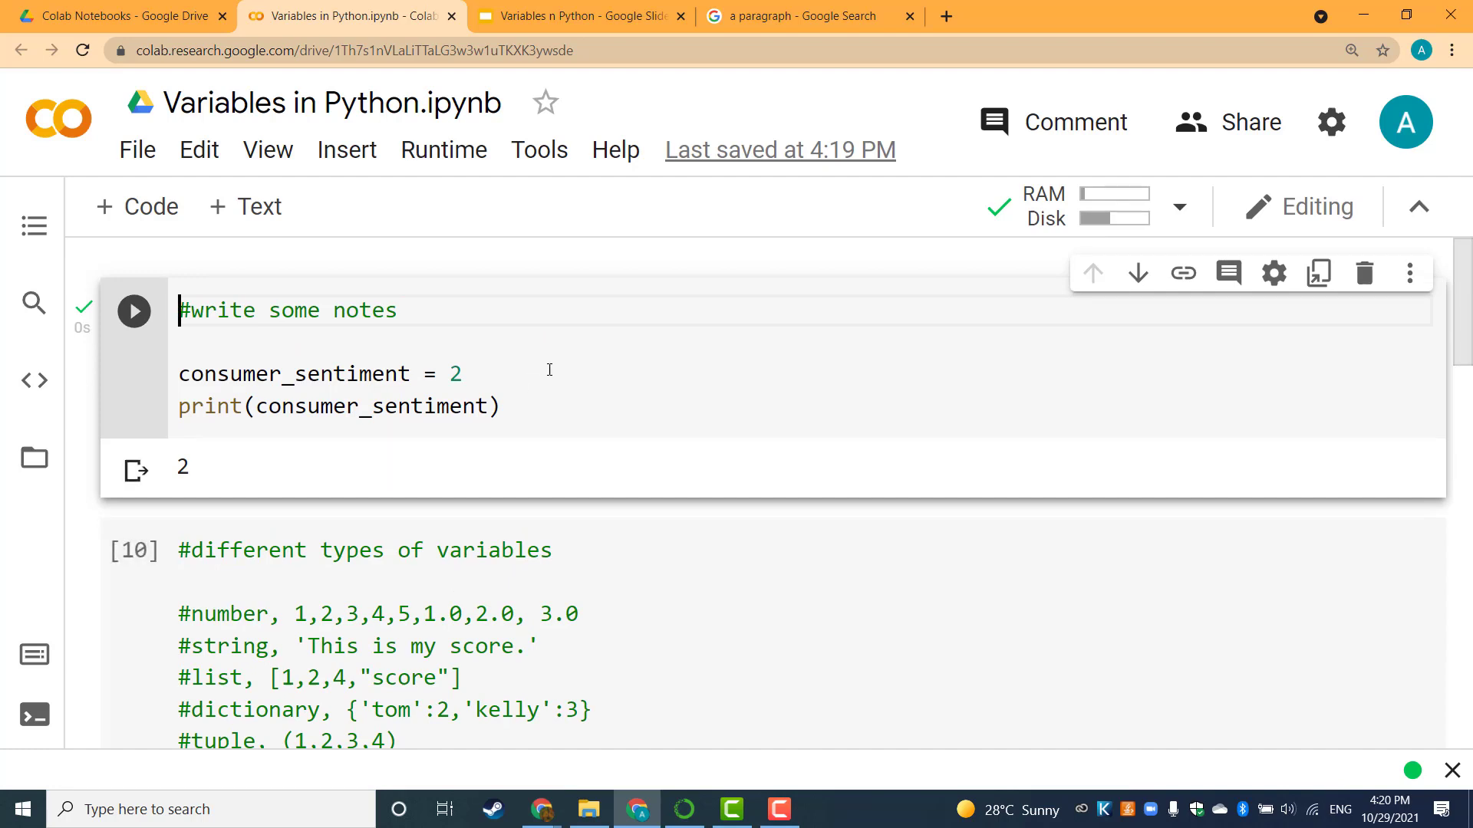
mouse_move(534, 380)
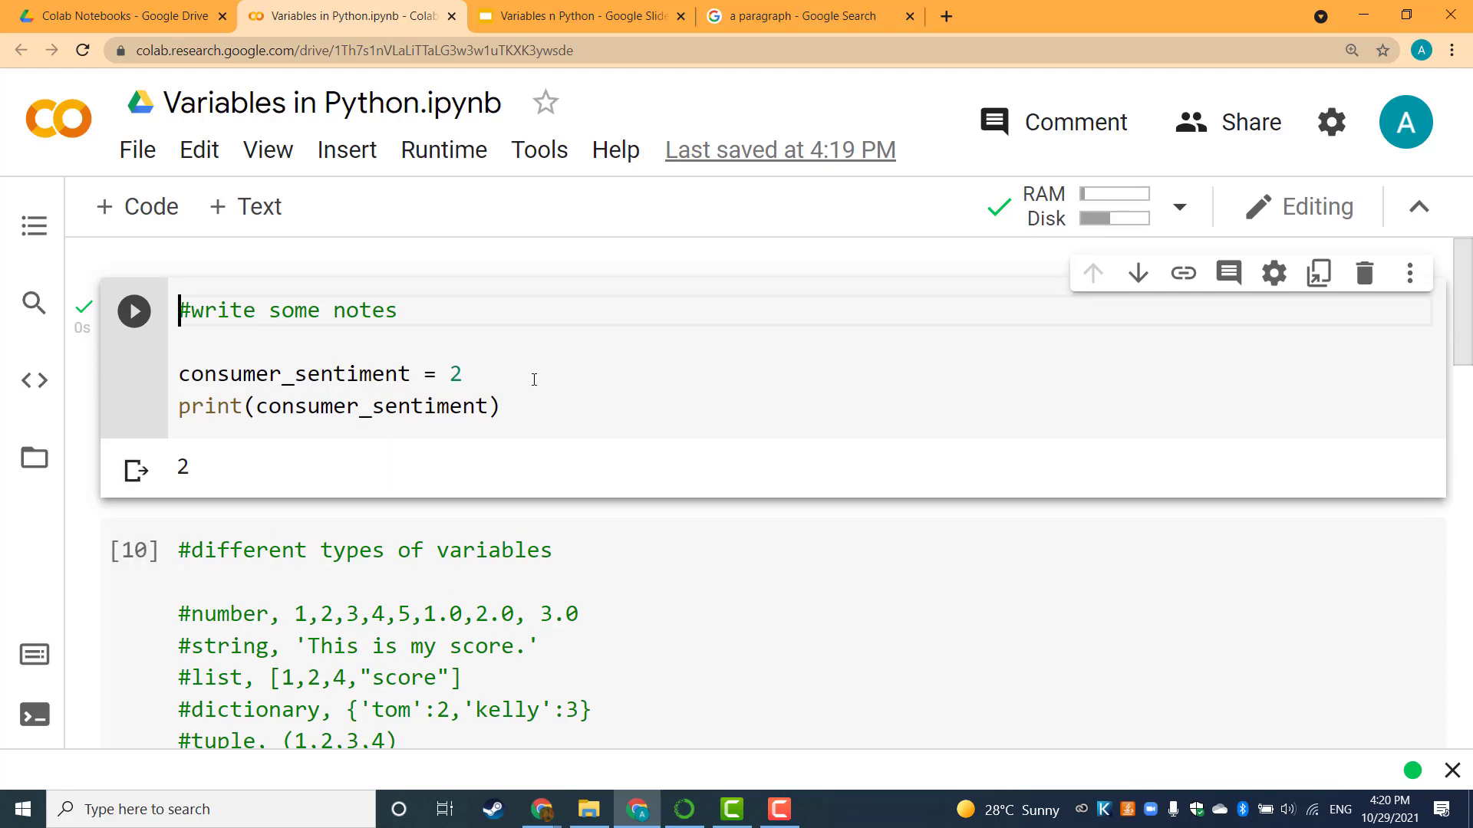
mouse_move(558, 350)
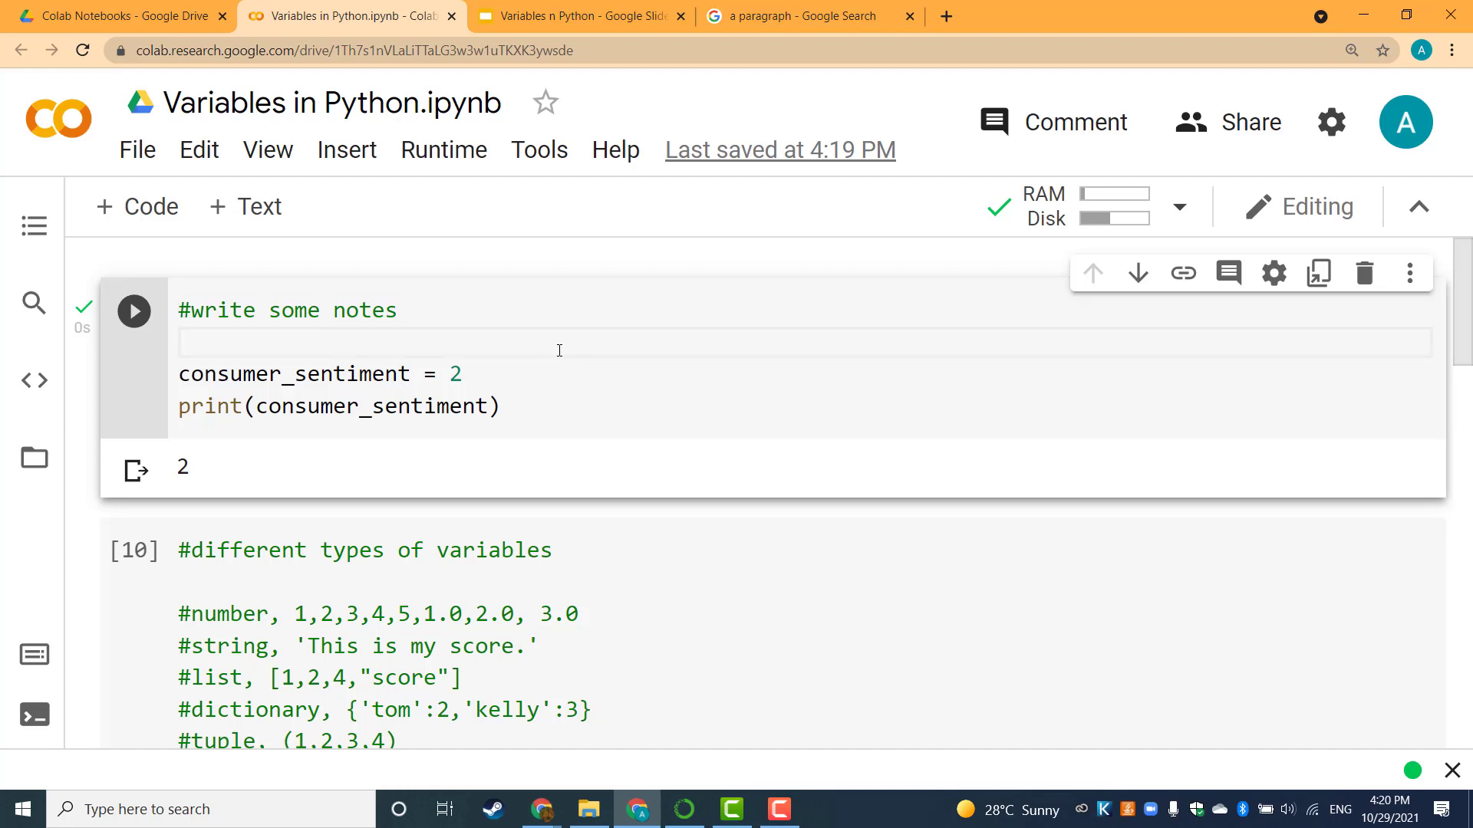
mouse_move(1365, 273)
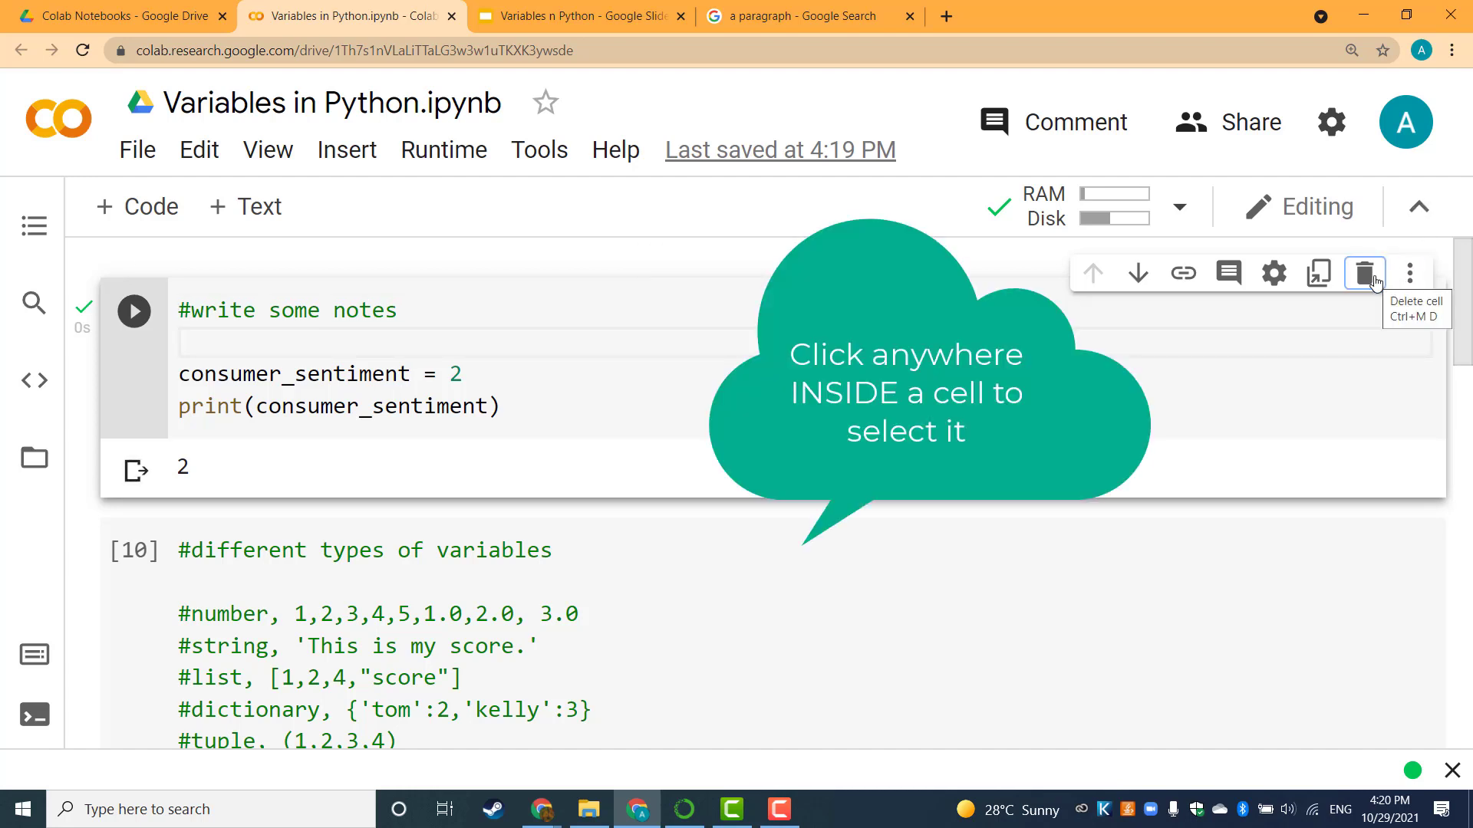
click(1364, 273)
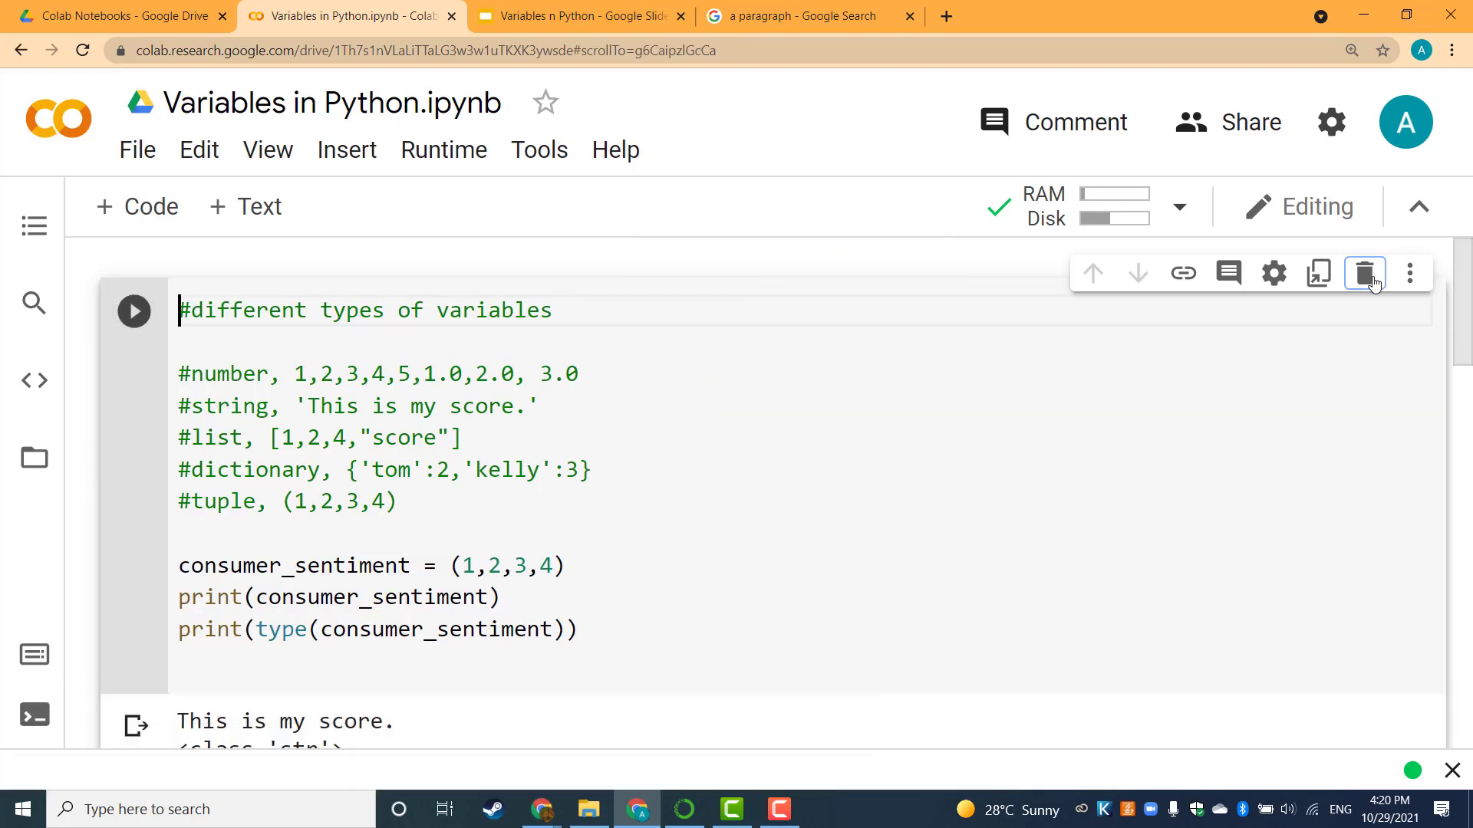
mouse_move(1363, 273)
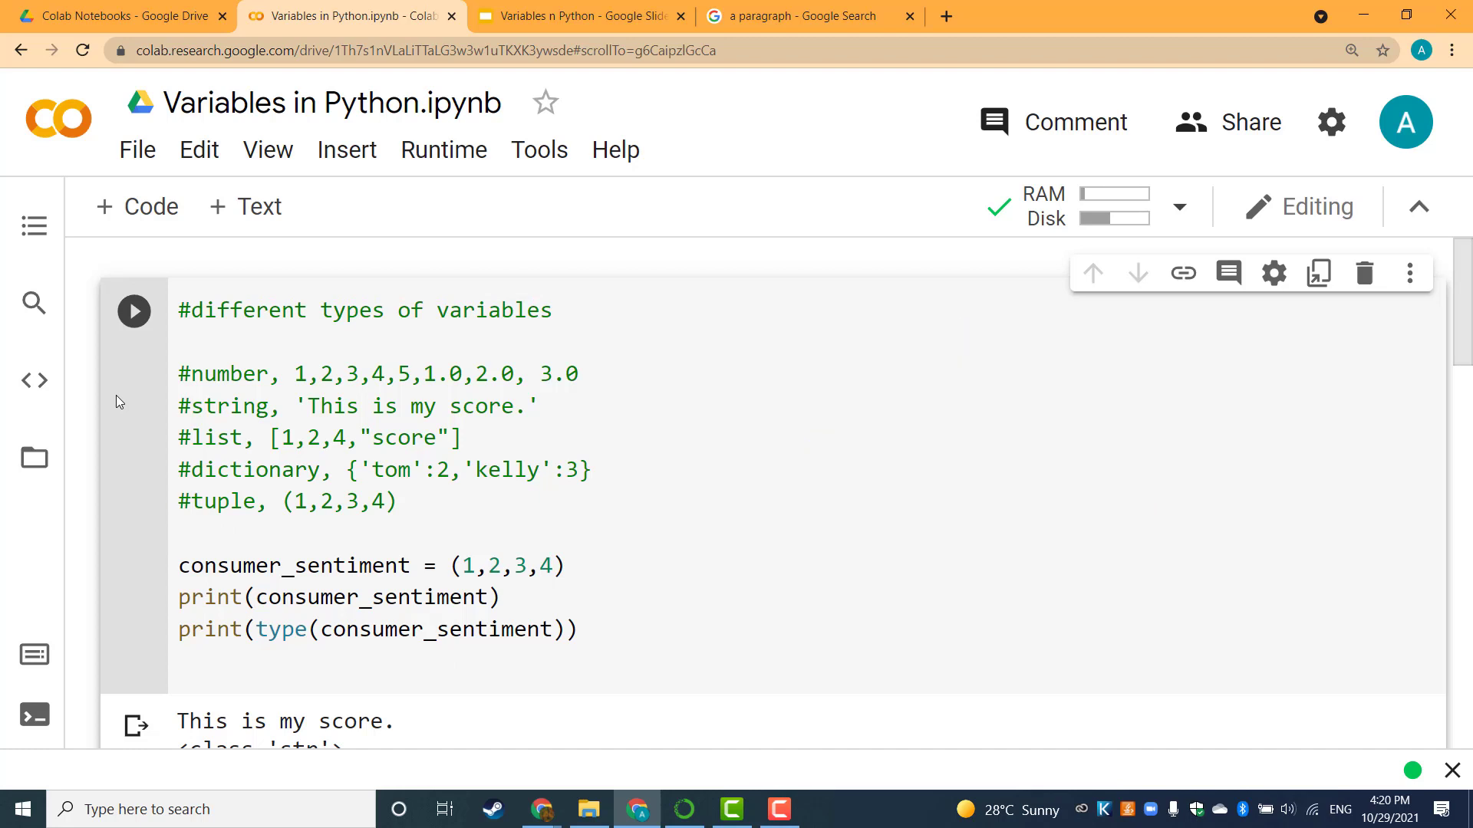
key(ctrl+m+z)
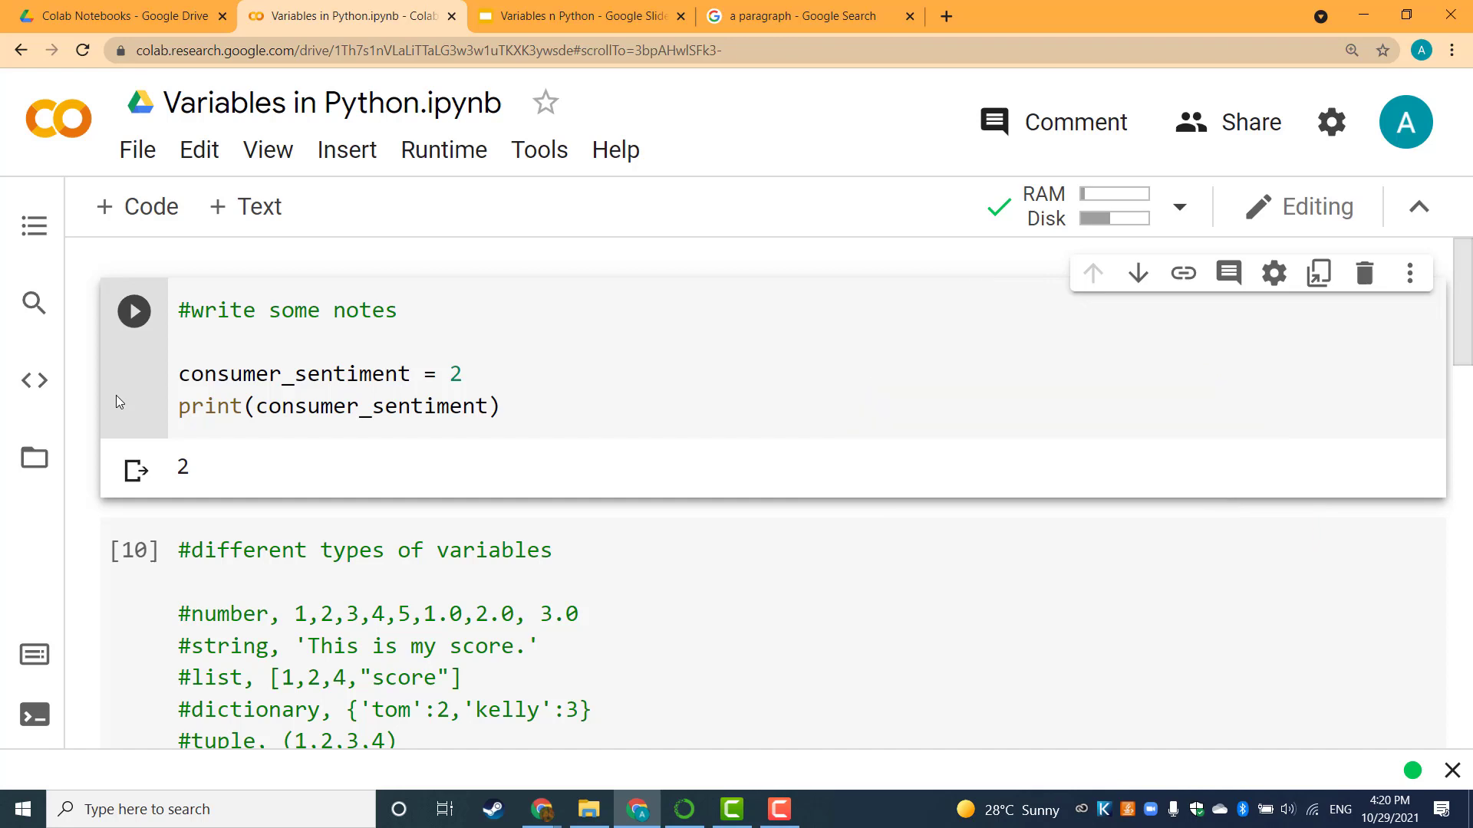
double_click(291, 374)
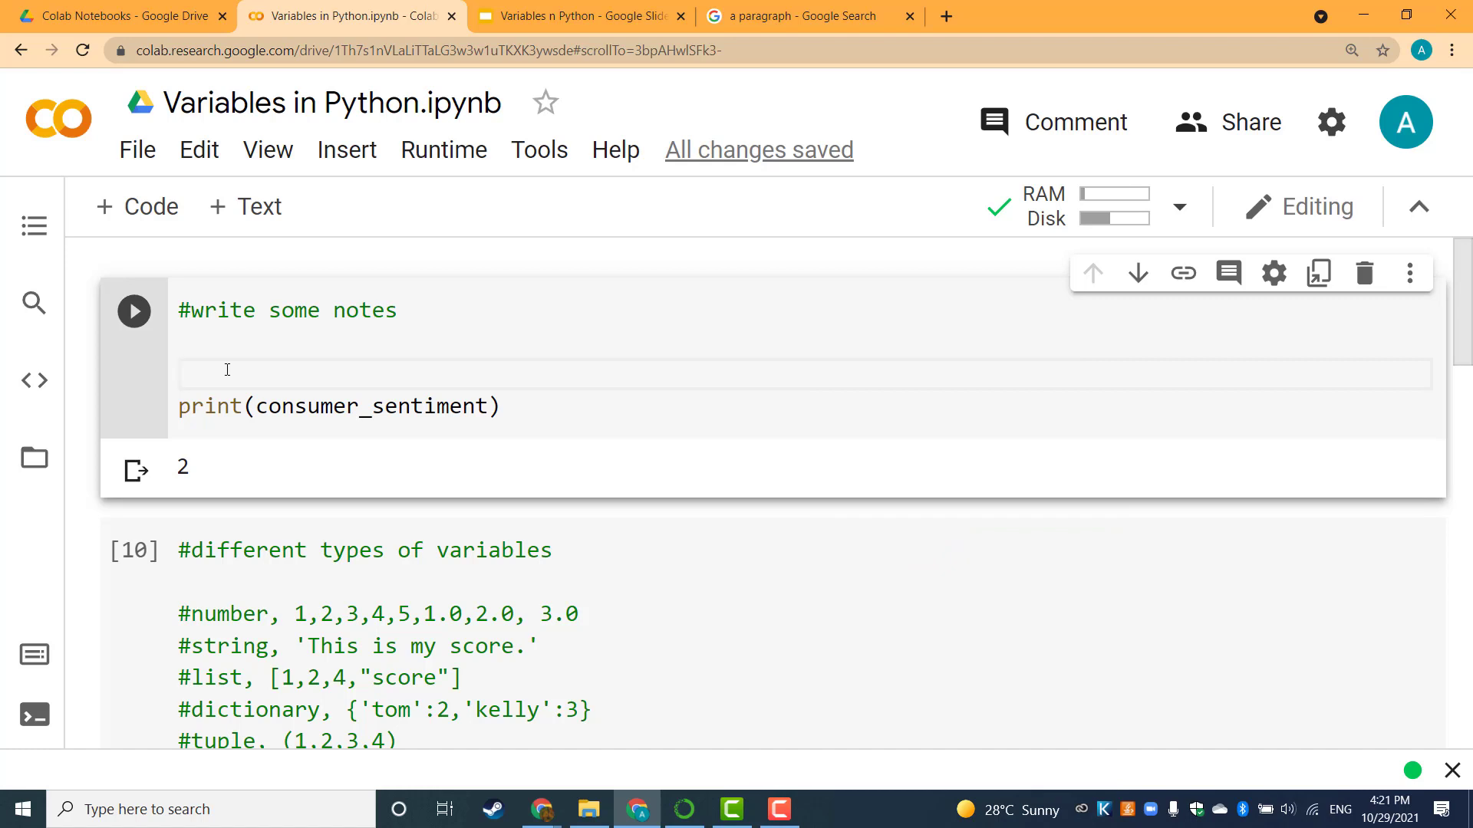
key(ctrl+z)
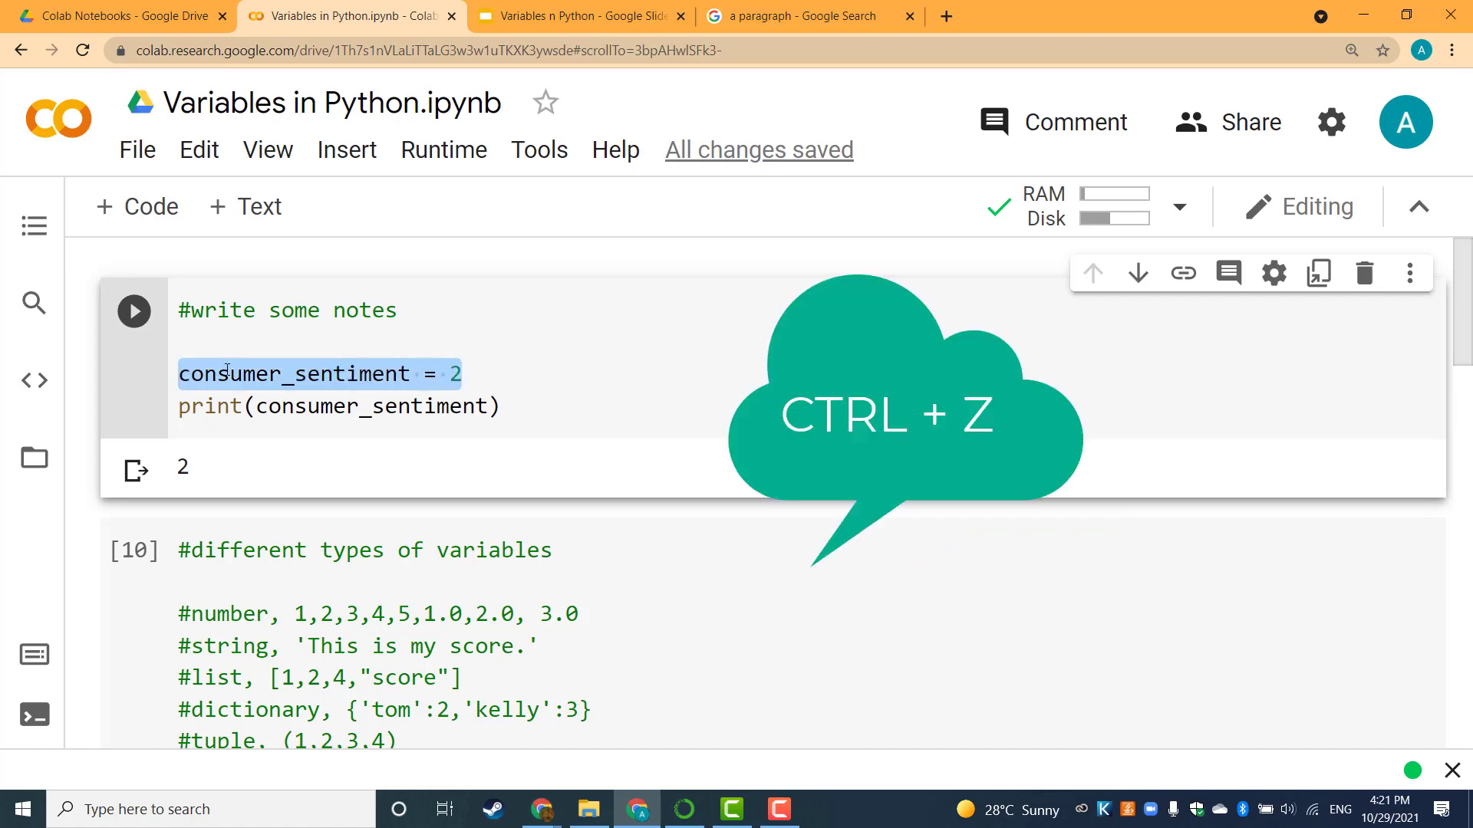
click(460, 374)
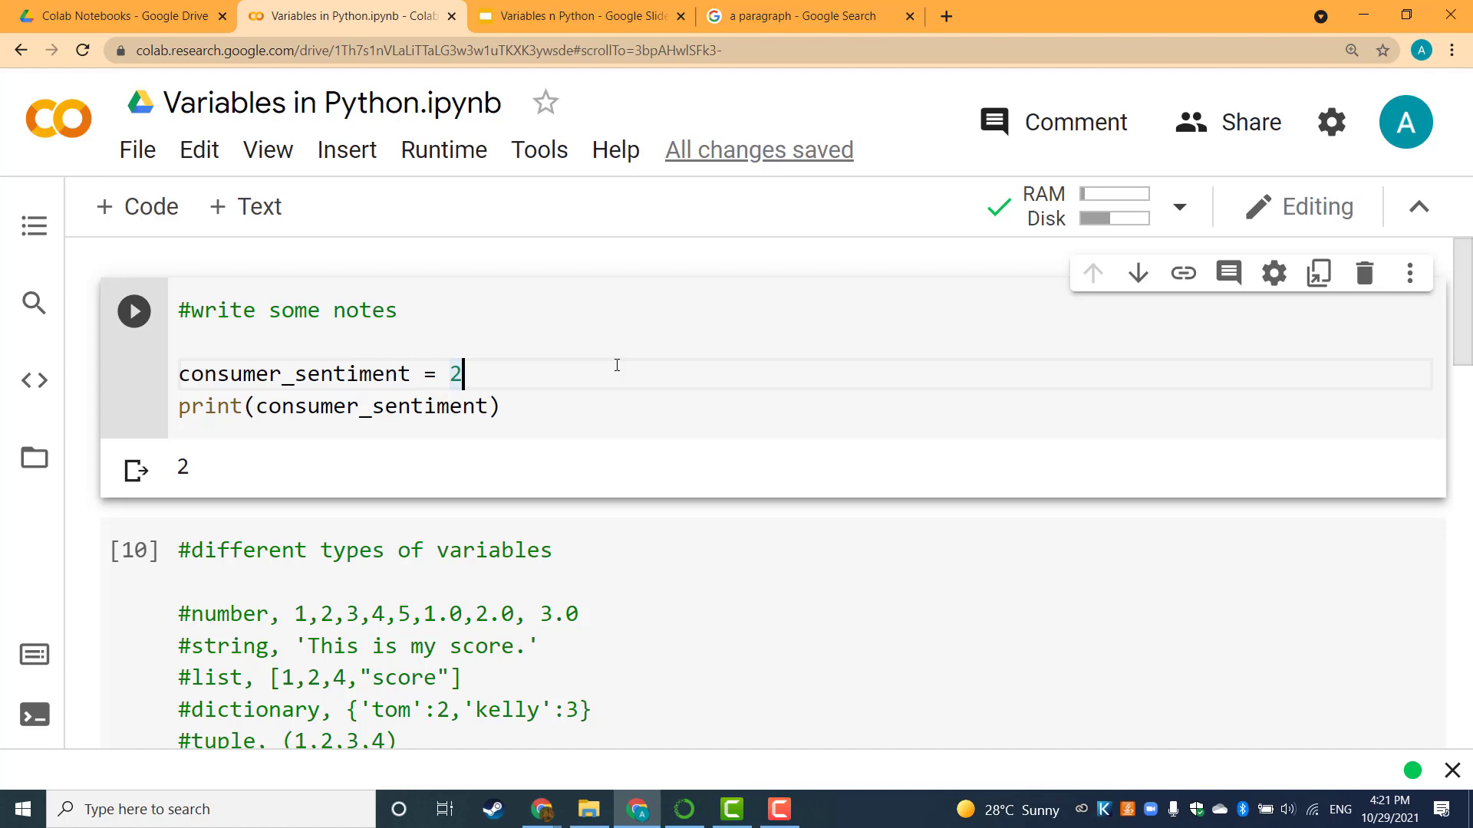
mouse_move(600, 398)
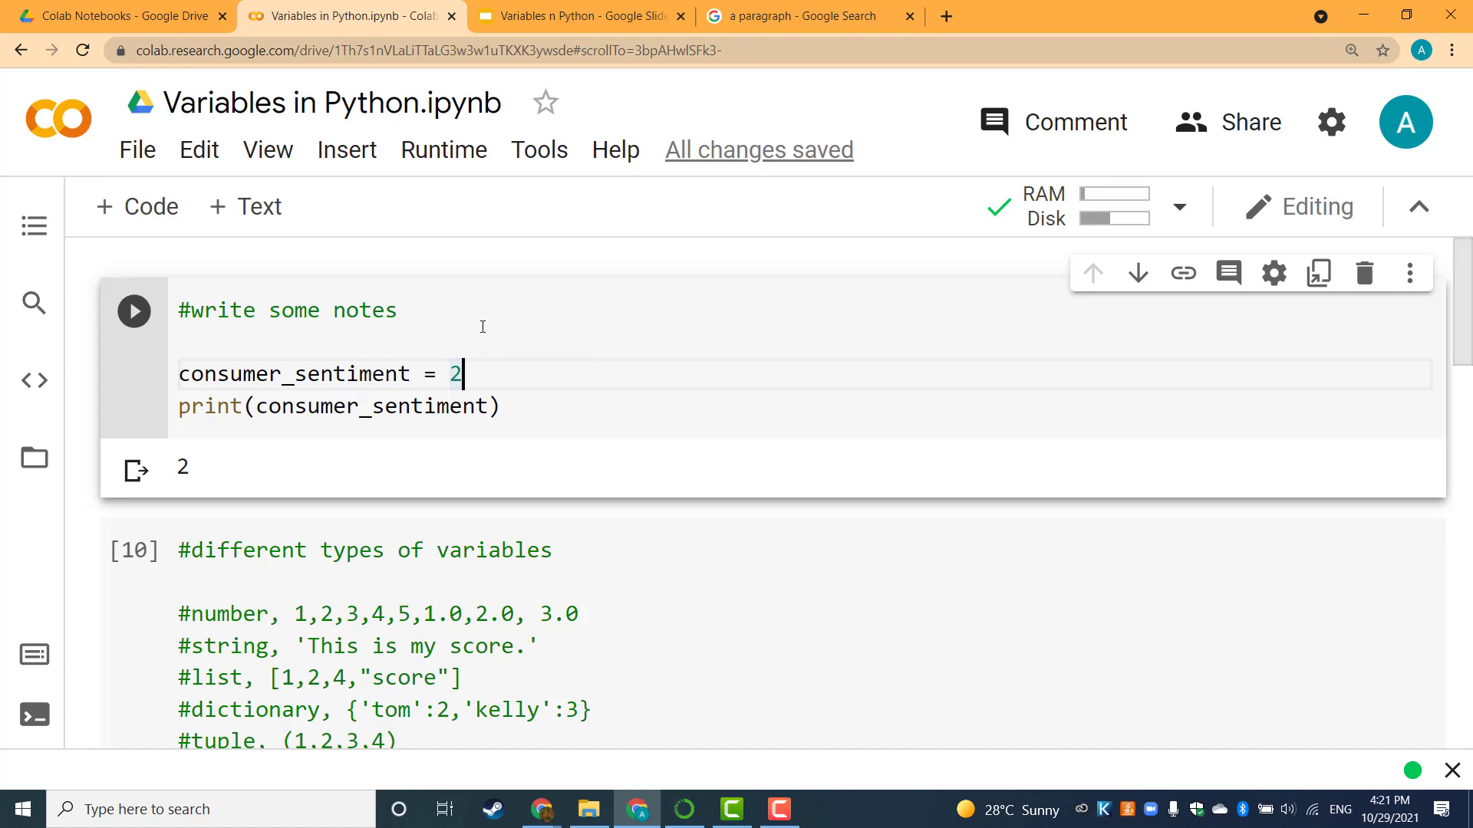
scroll(down, 3)
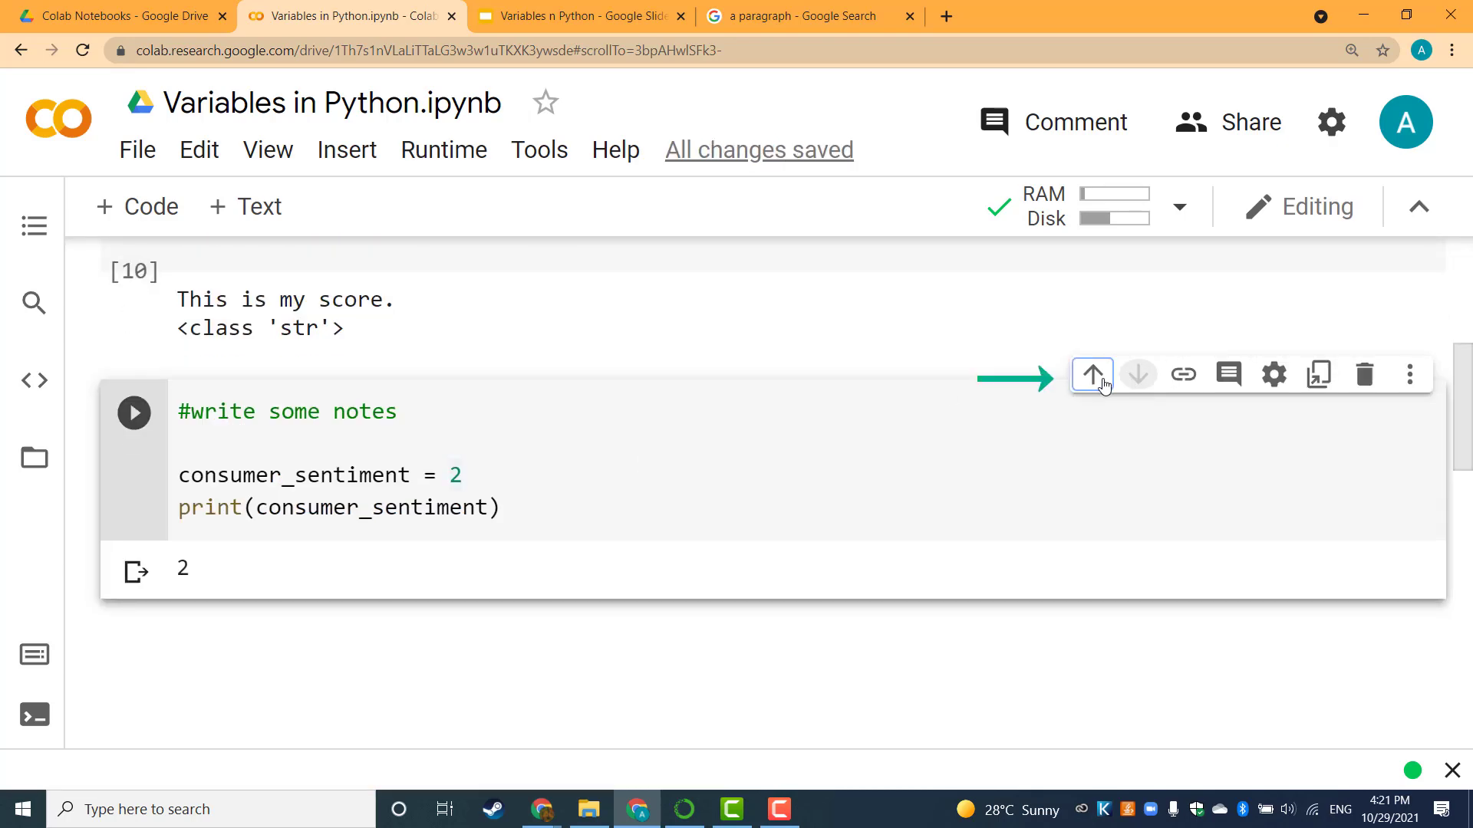
click(1092, 375)
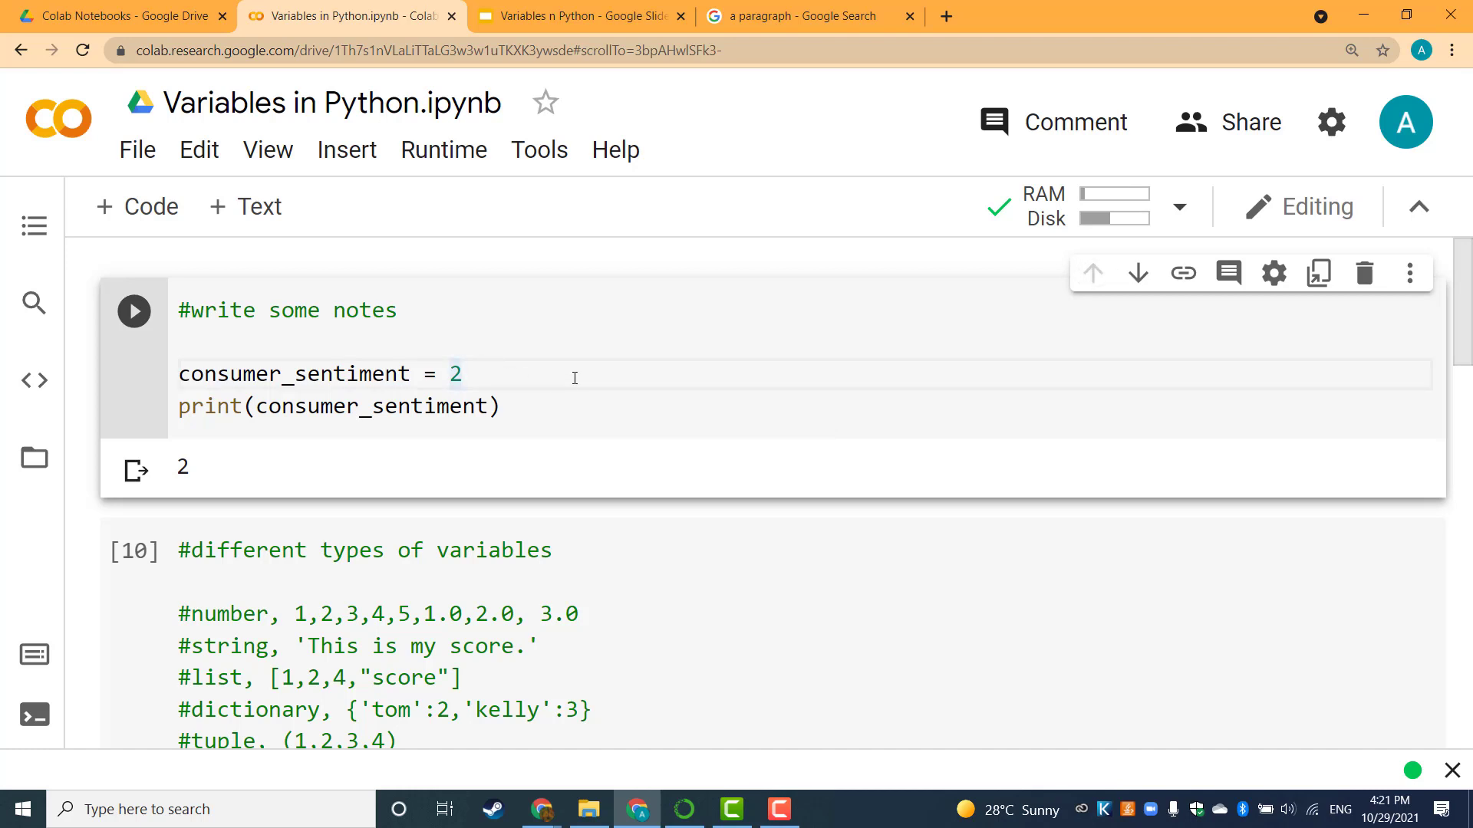
mouse_move(576, 376)
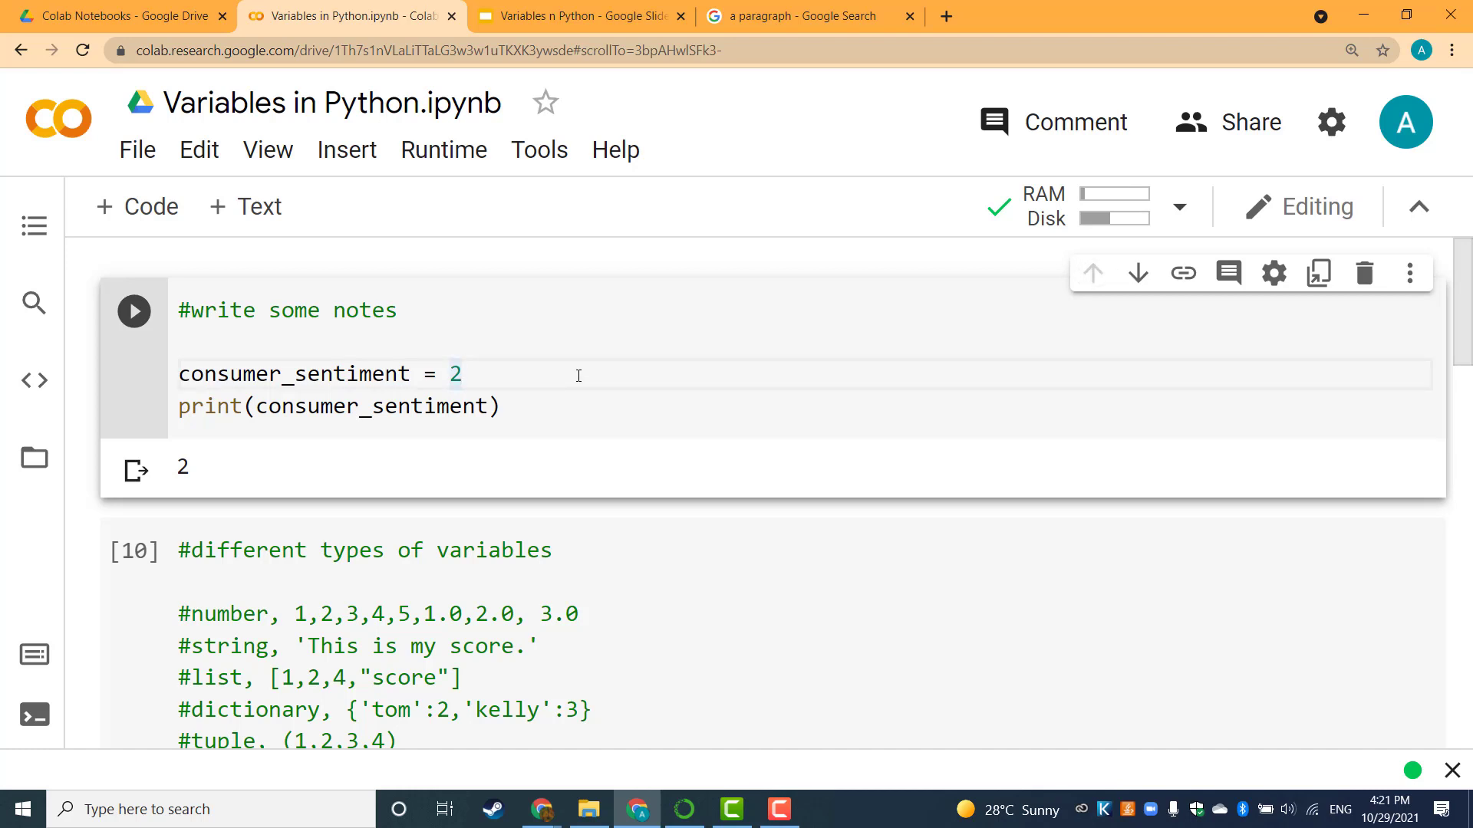
scroll(down, 3)
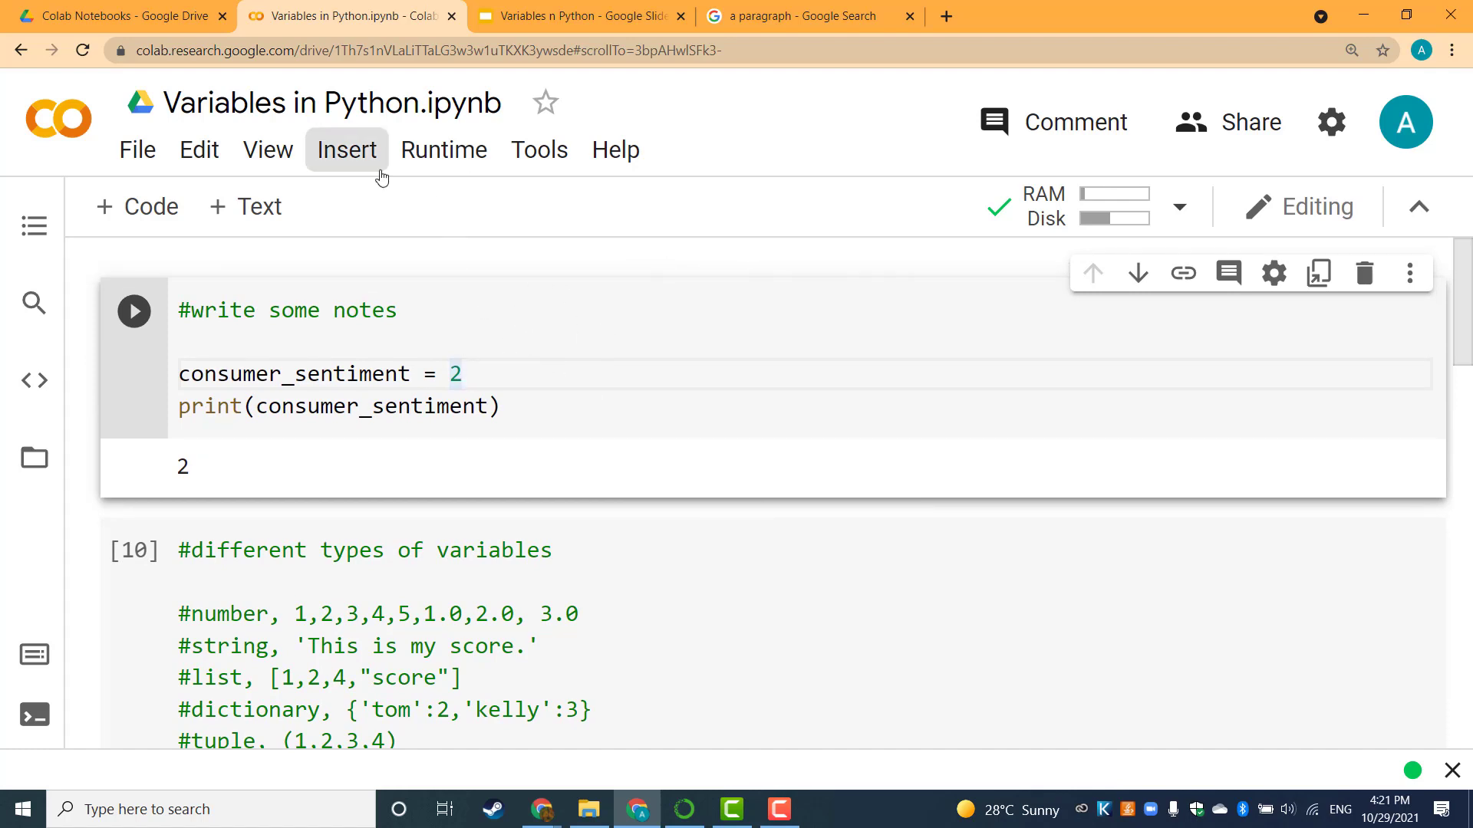
Execute all notebook cells with Runtime > Run all, so the notes cell prints 2 again.
click(346, 150)
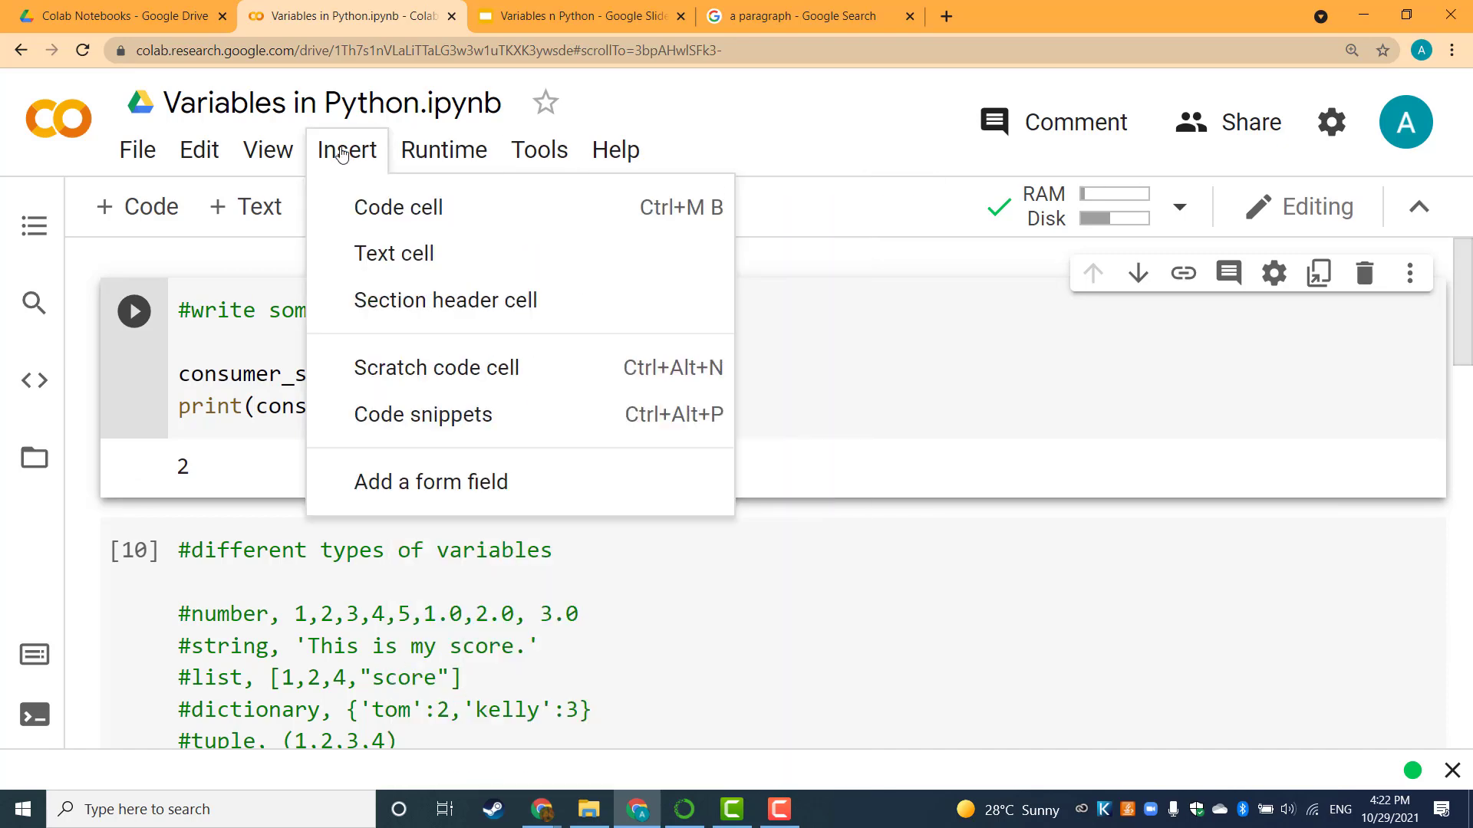
click(444, 150)
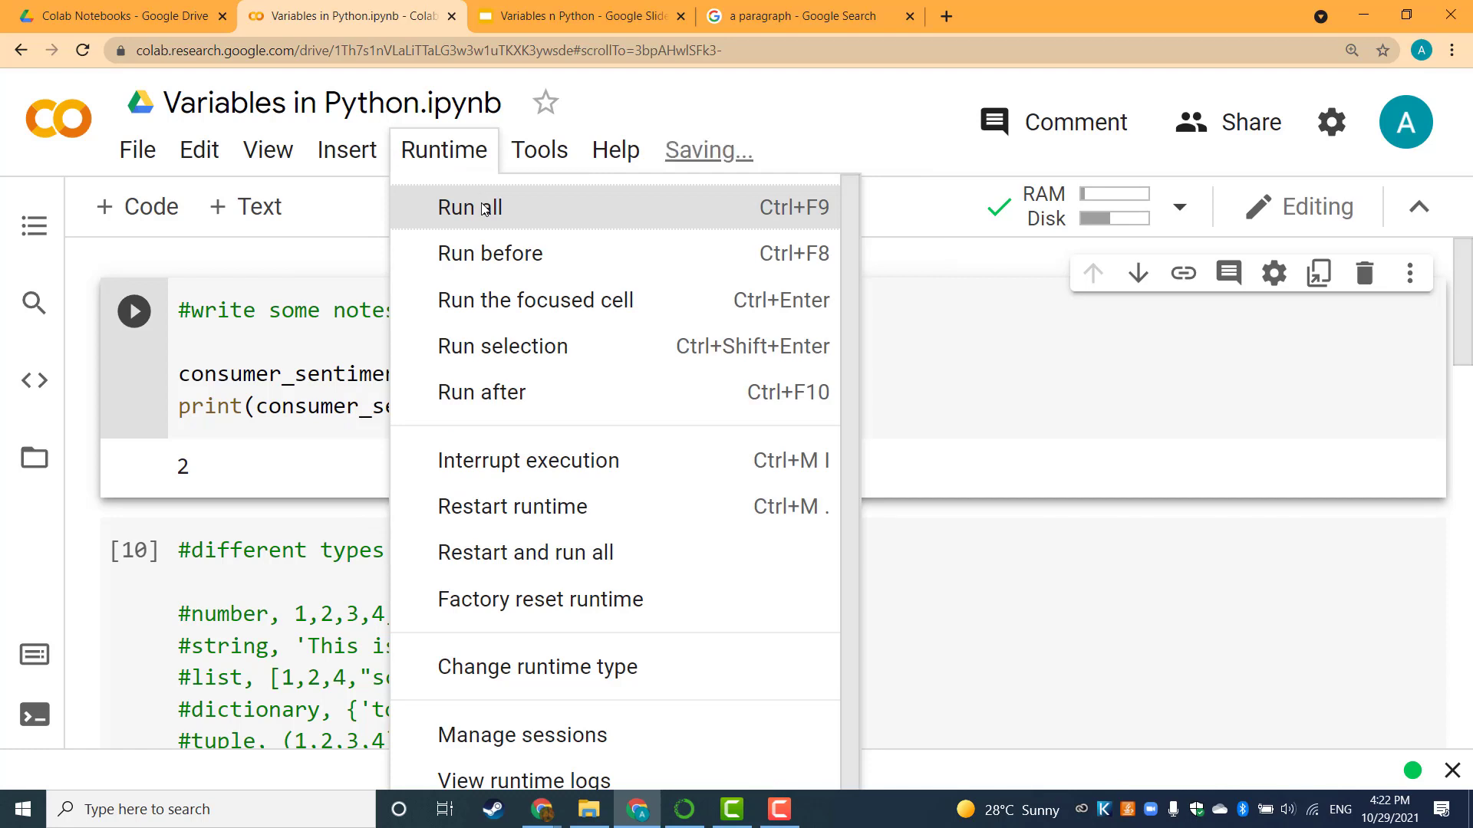
click(468, 207)
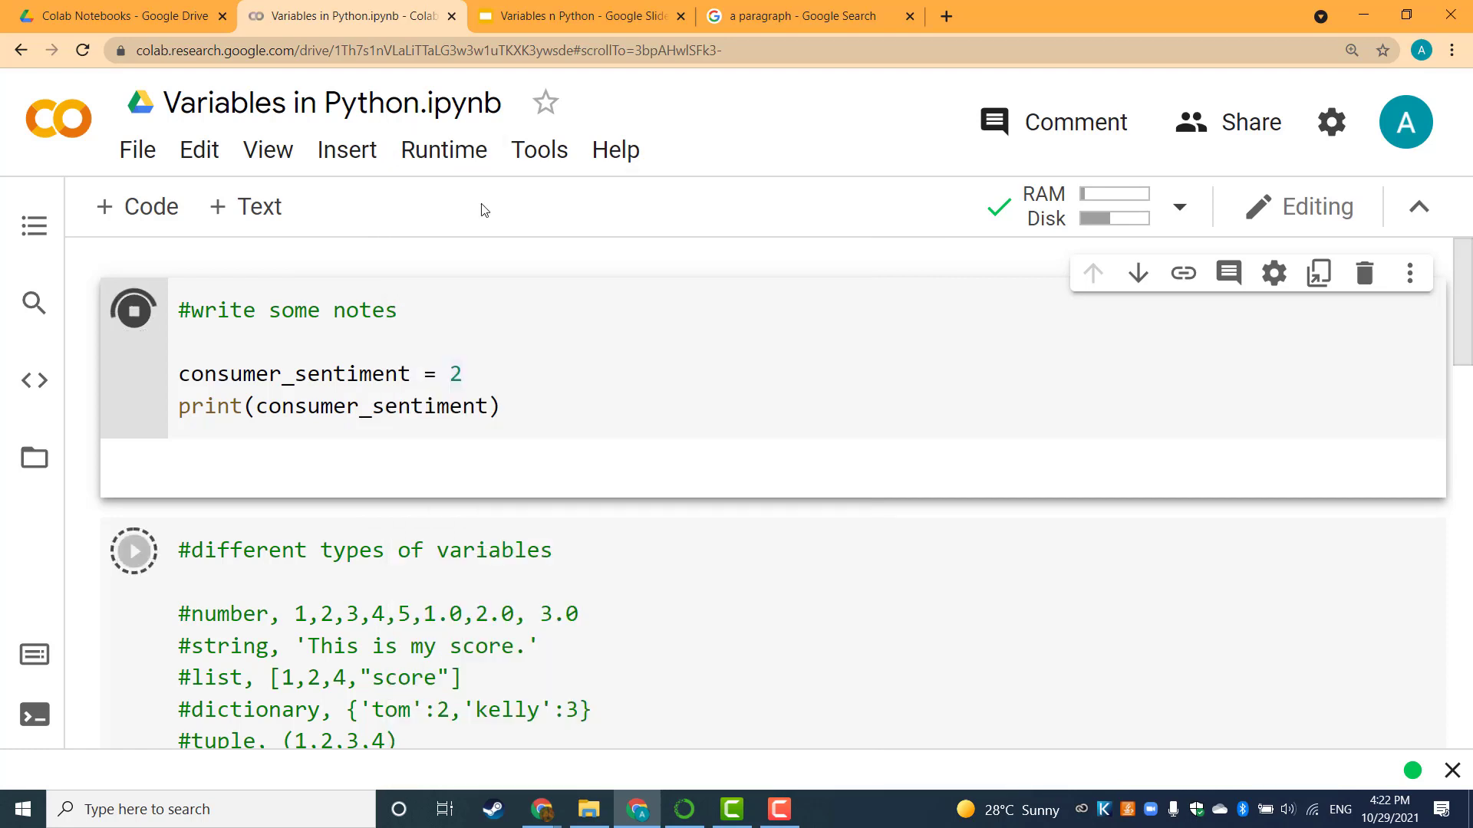
click(133, 310)
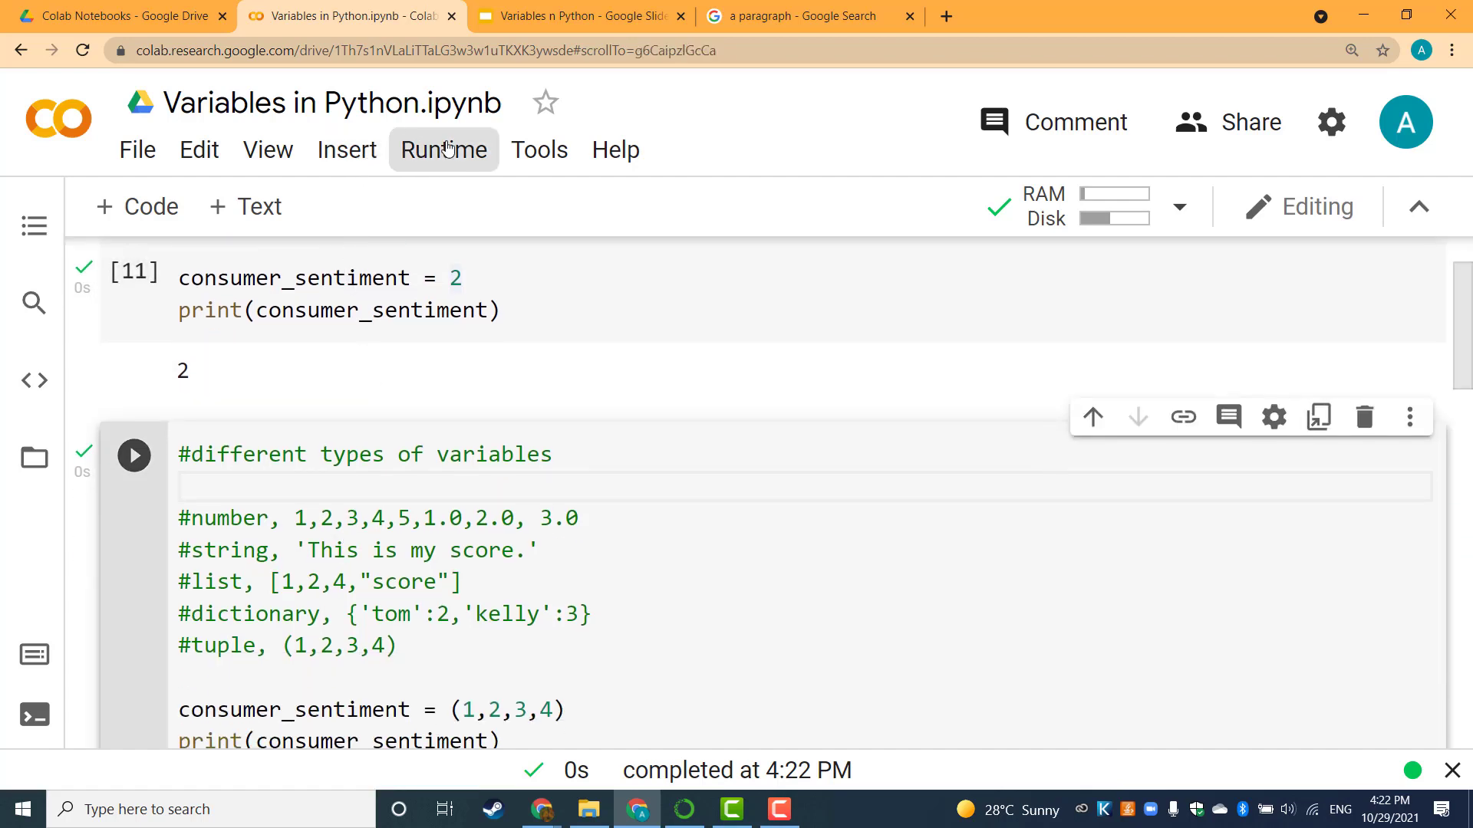
click(443, 150)
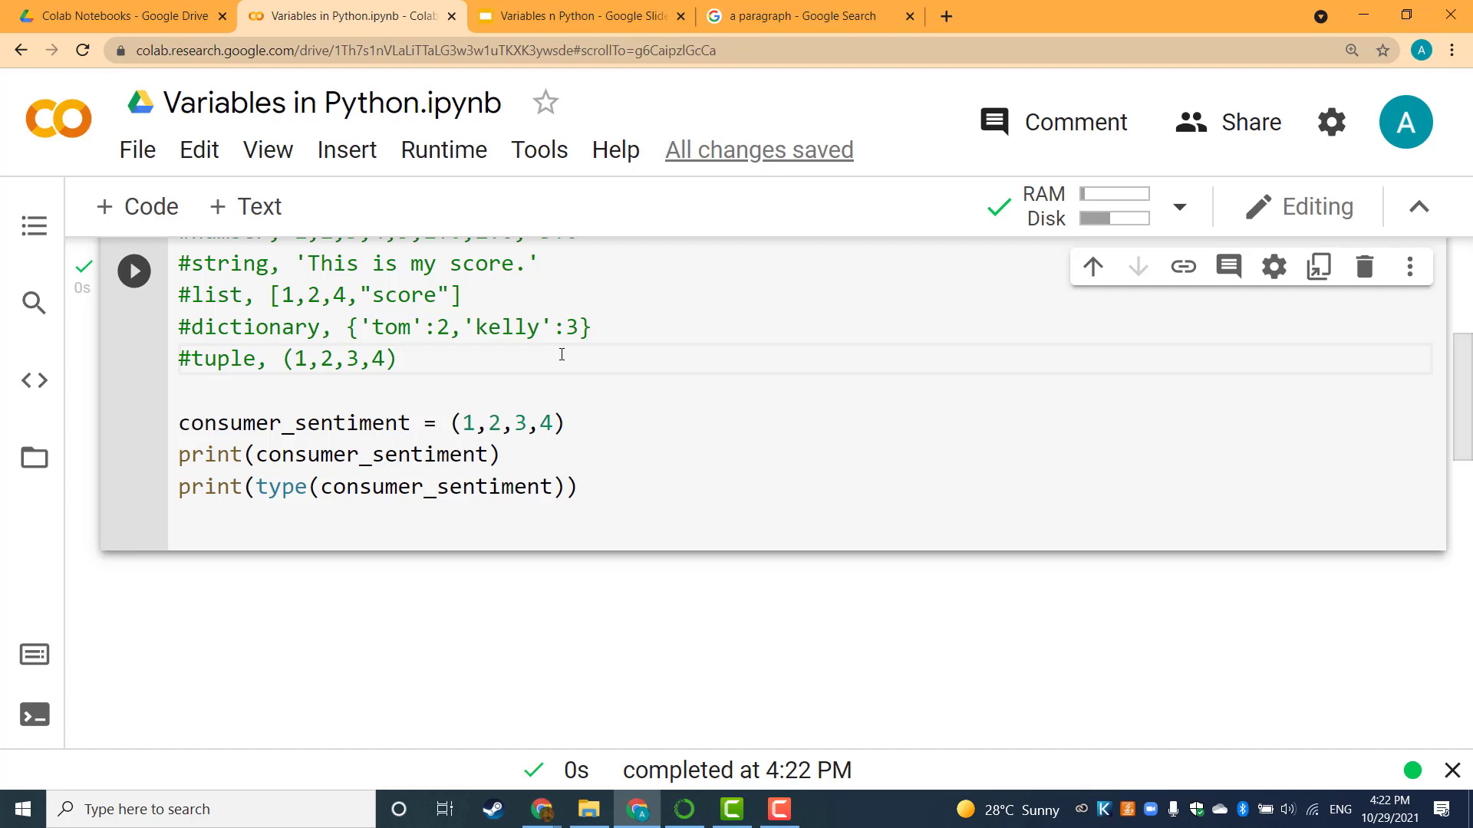
Add a section header after the tuple cell and rename it 'My Second Section'.
click(346, 149)
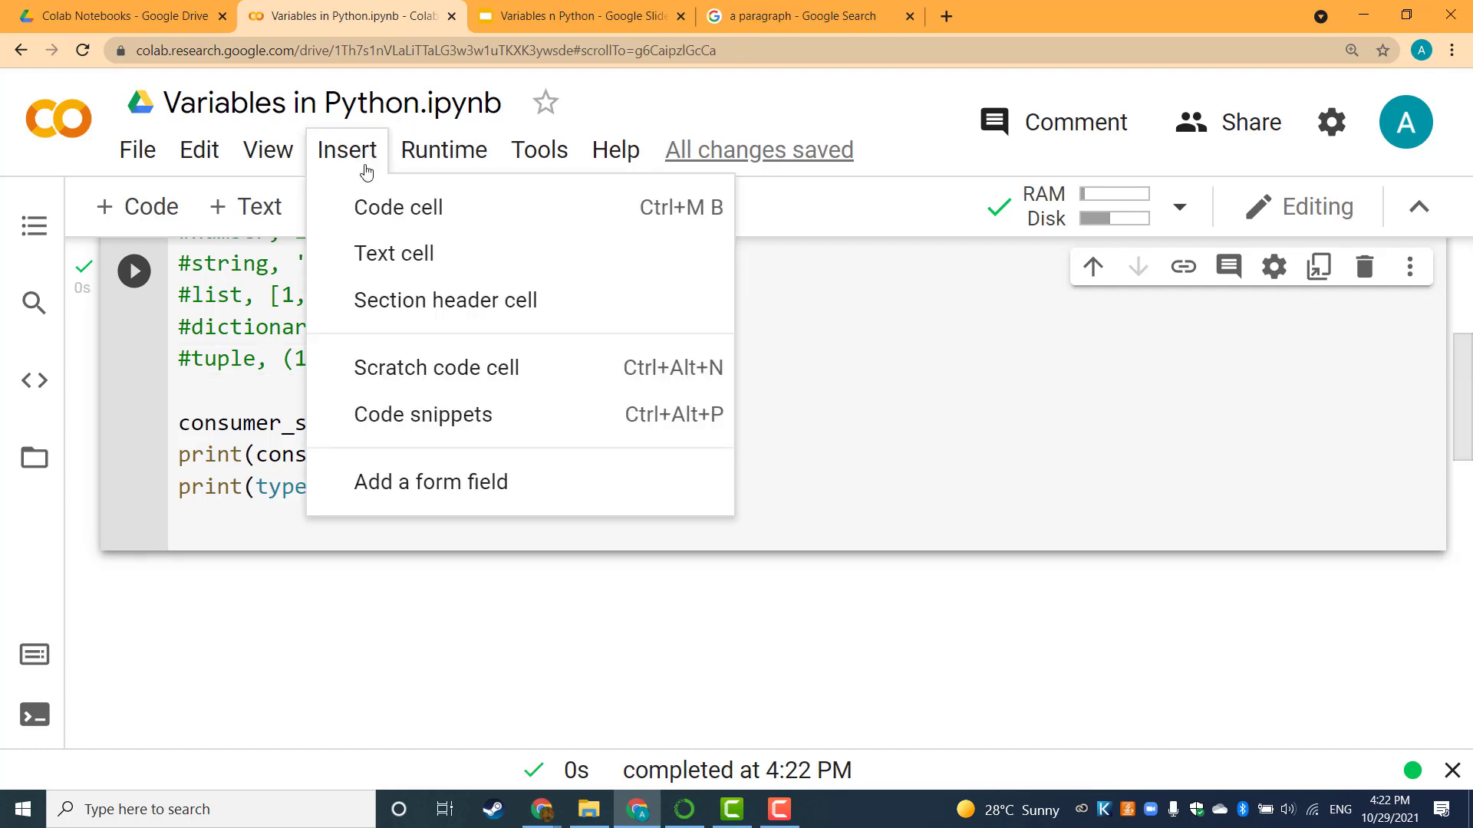
click(445, 300)
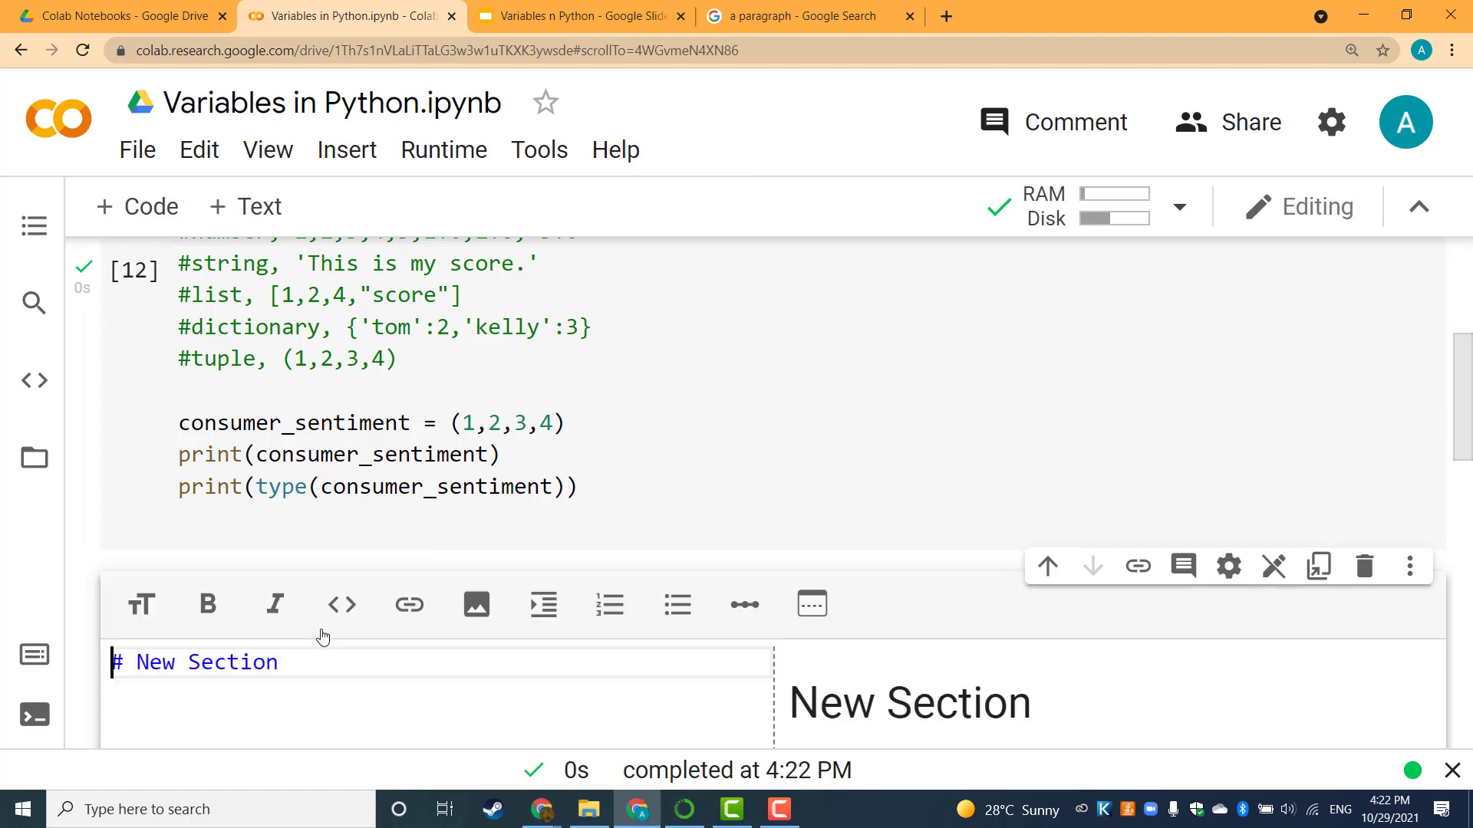
double_click(205, 662)
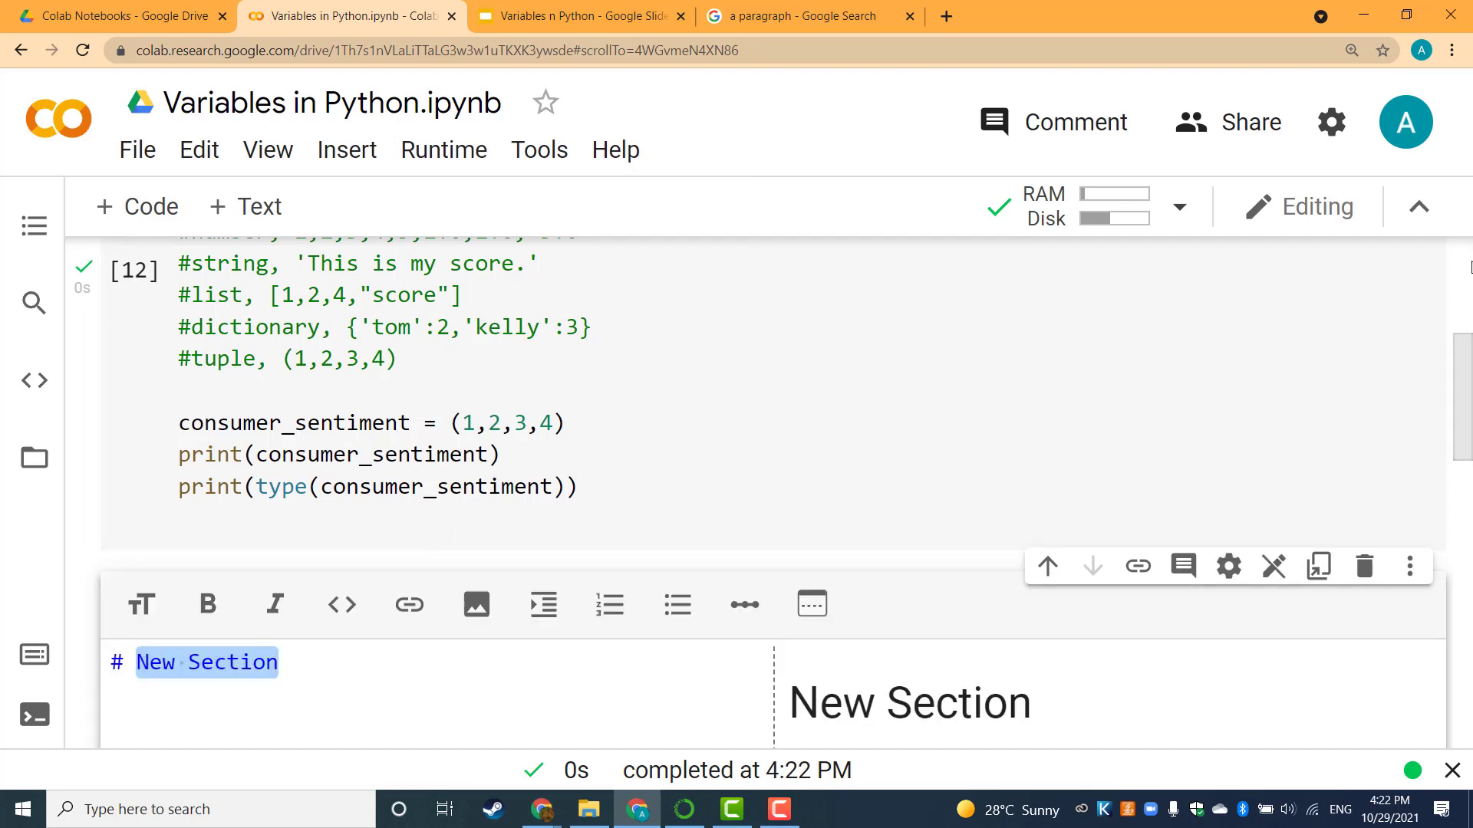
text(My S)
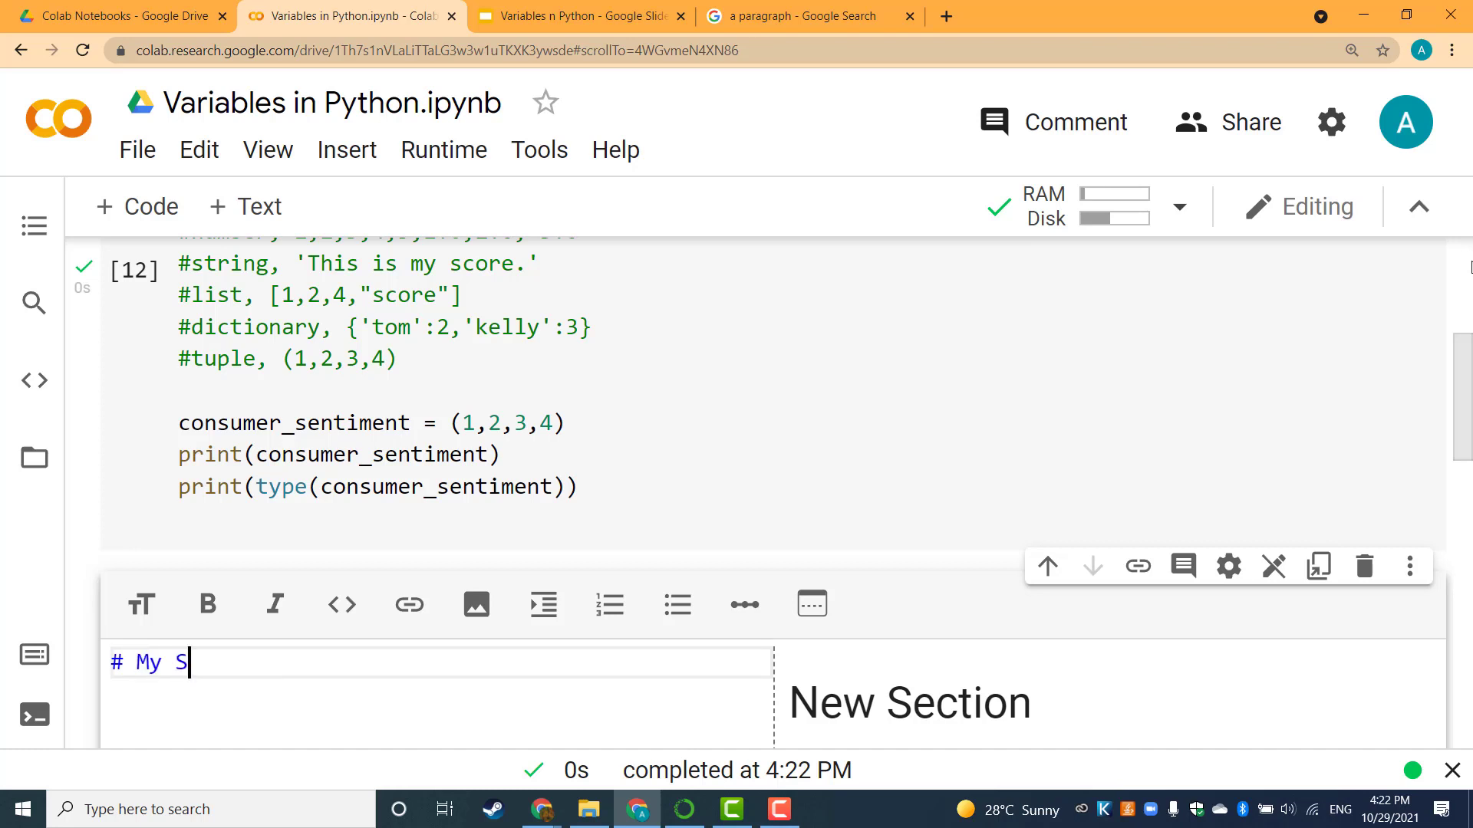
text(econd Sectio)
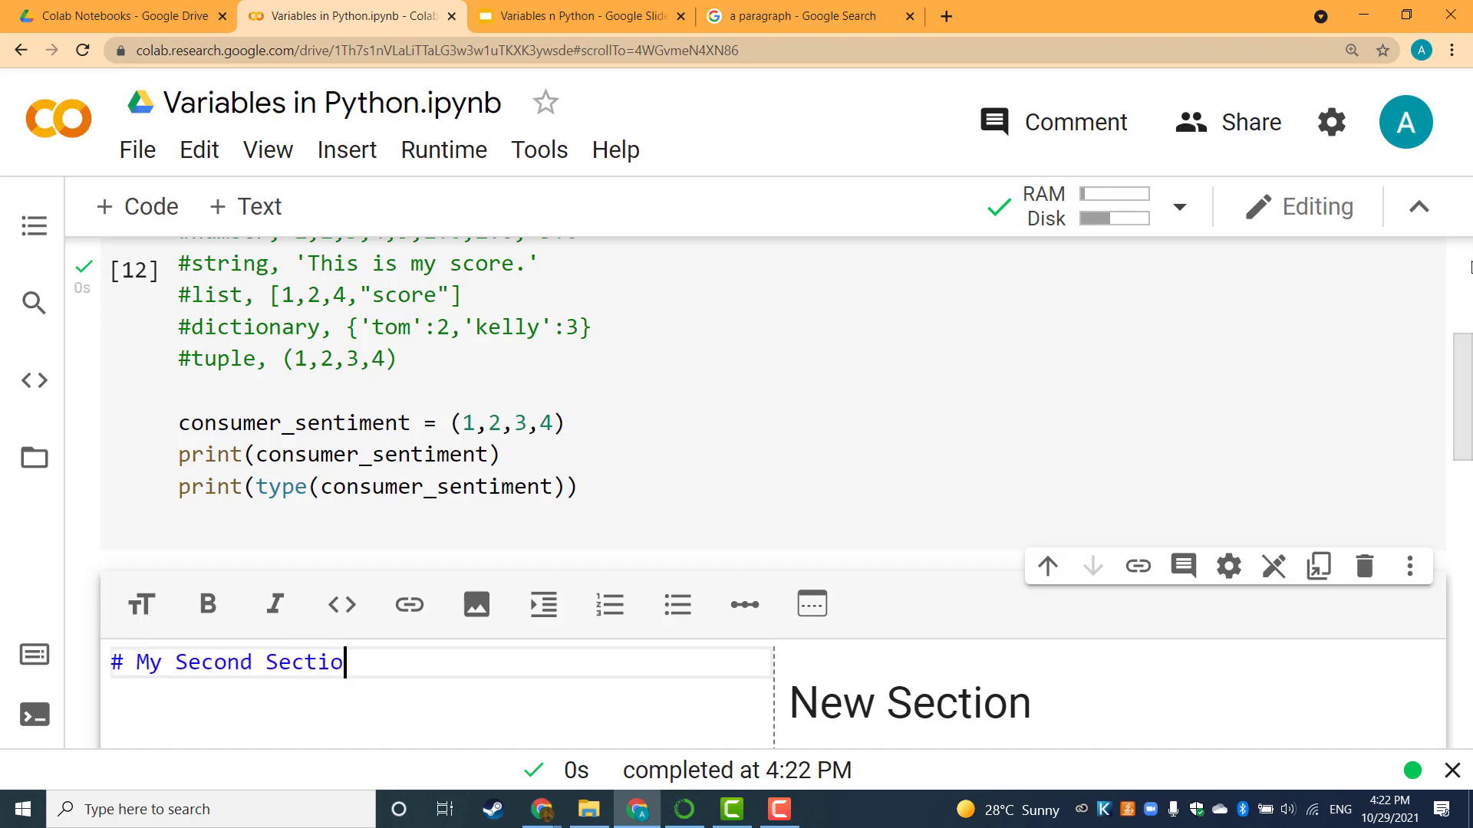
text(n)
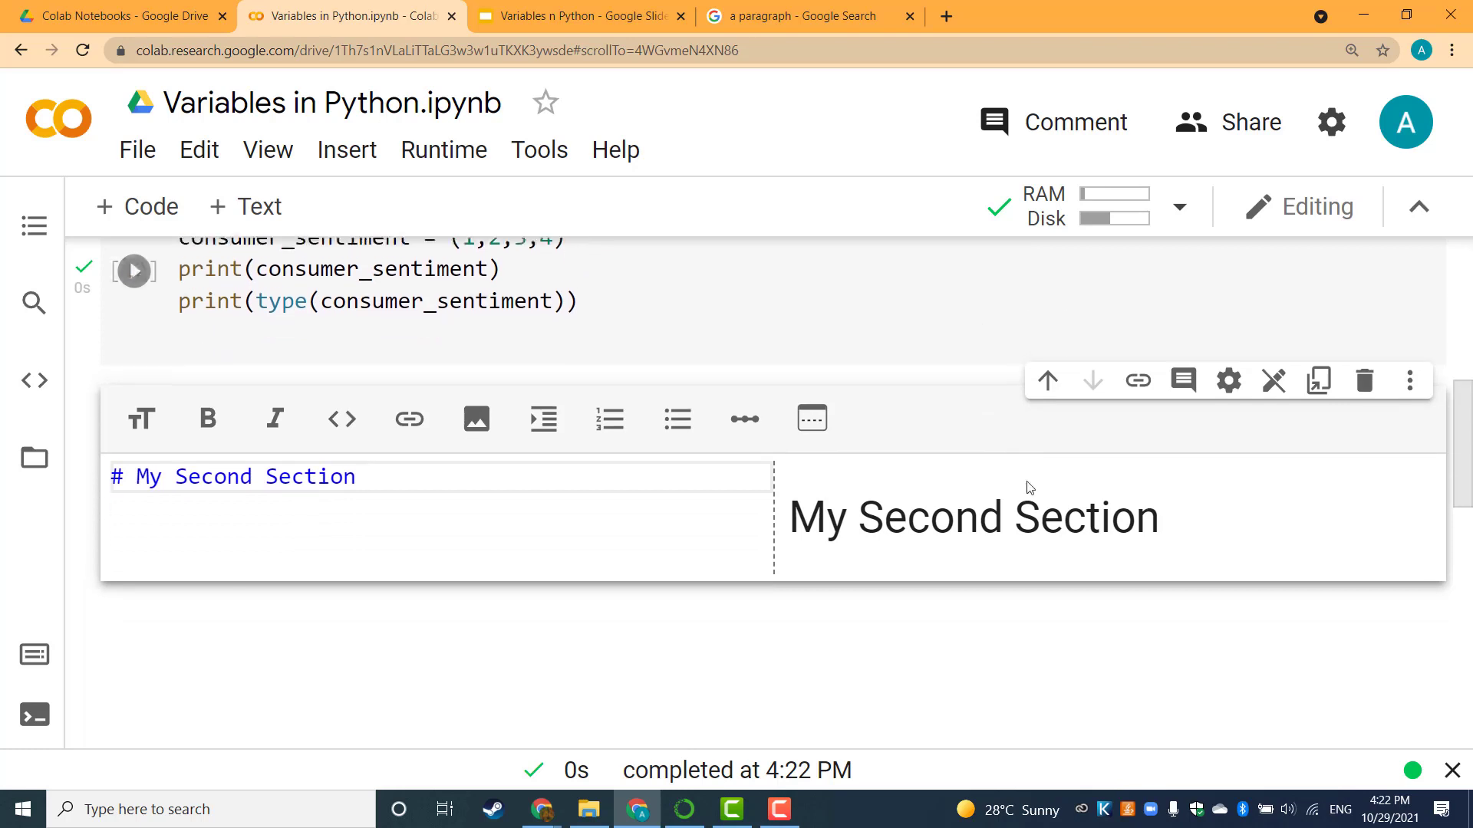
Add an empty code cell beneath the 'My Second Section' heading.
click(346, 150)
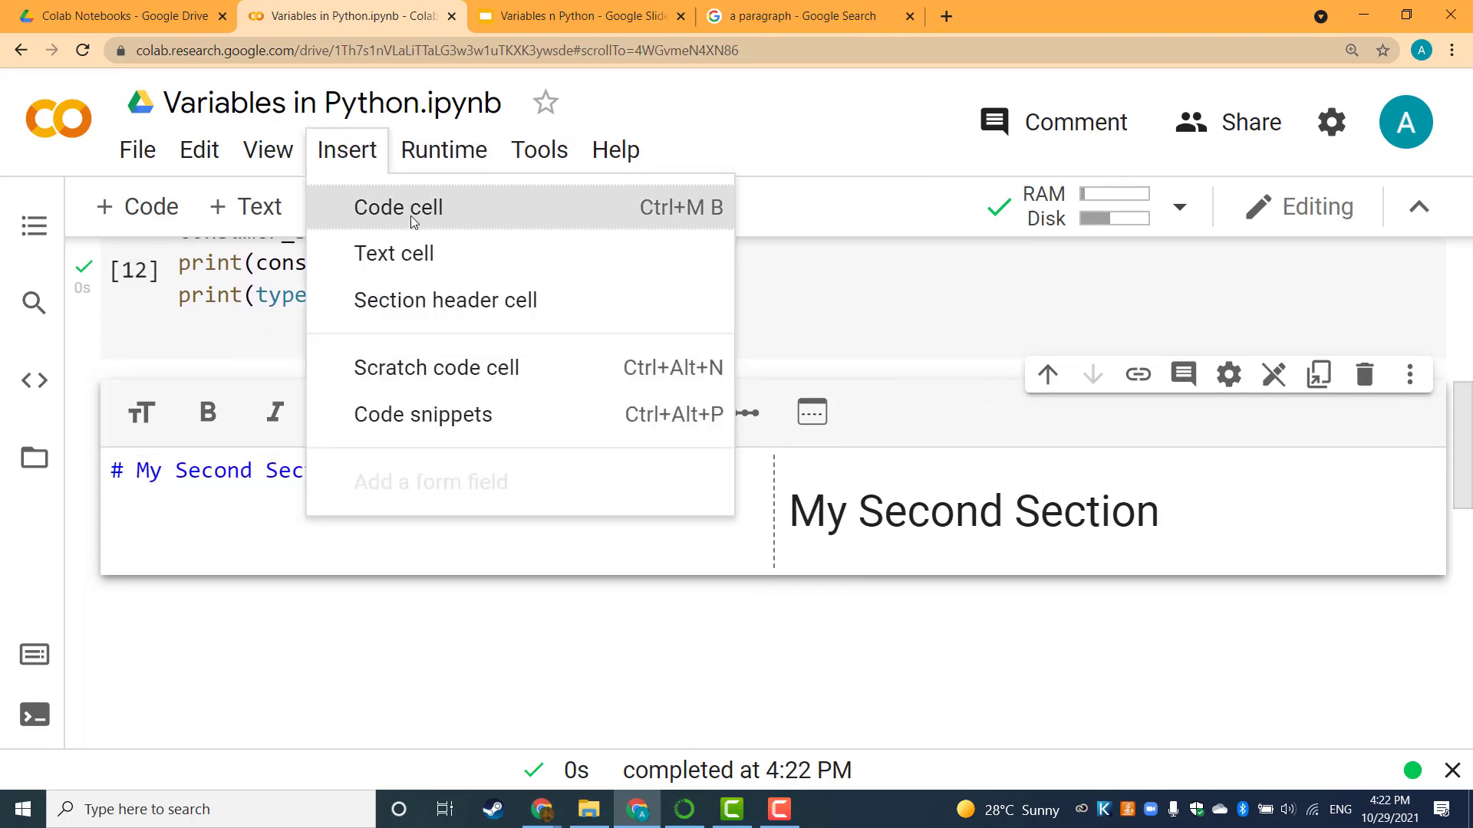
click(398, 207)
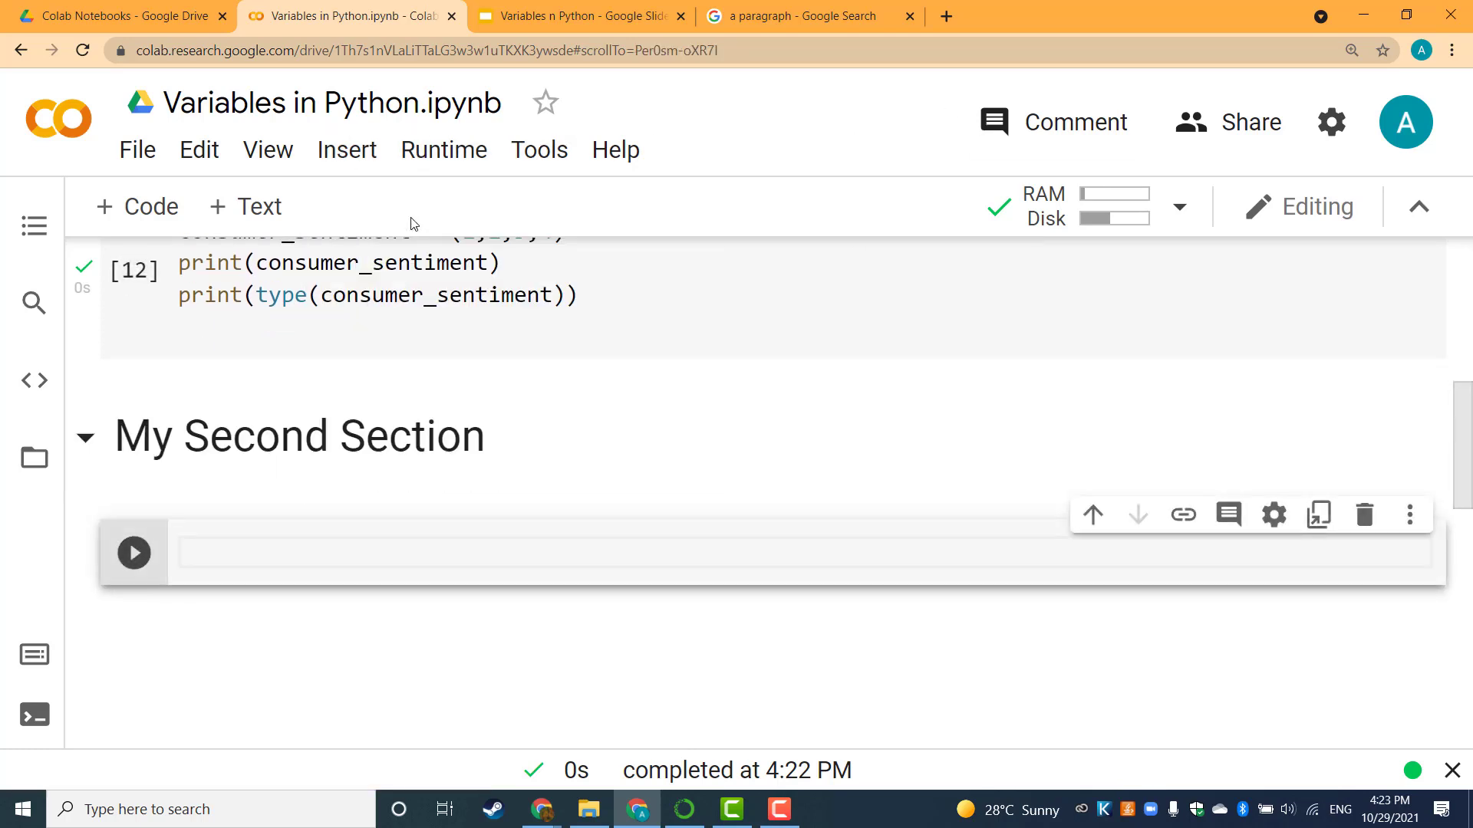
click(314, 553)
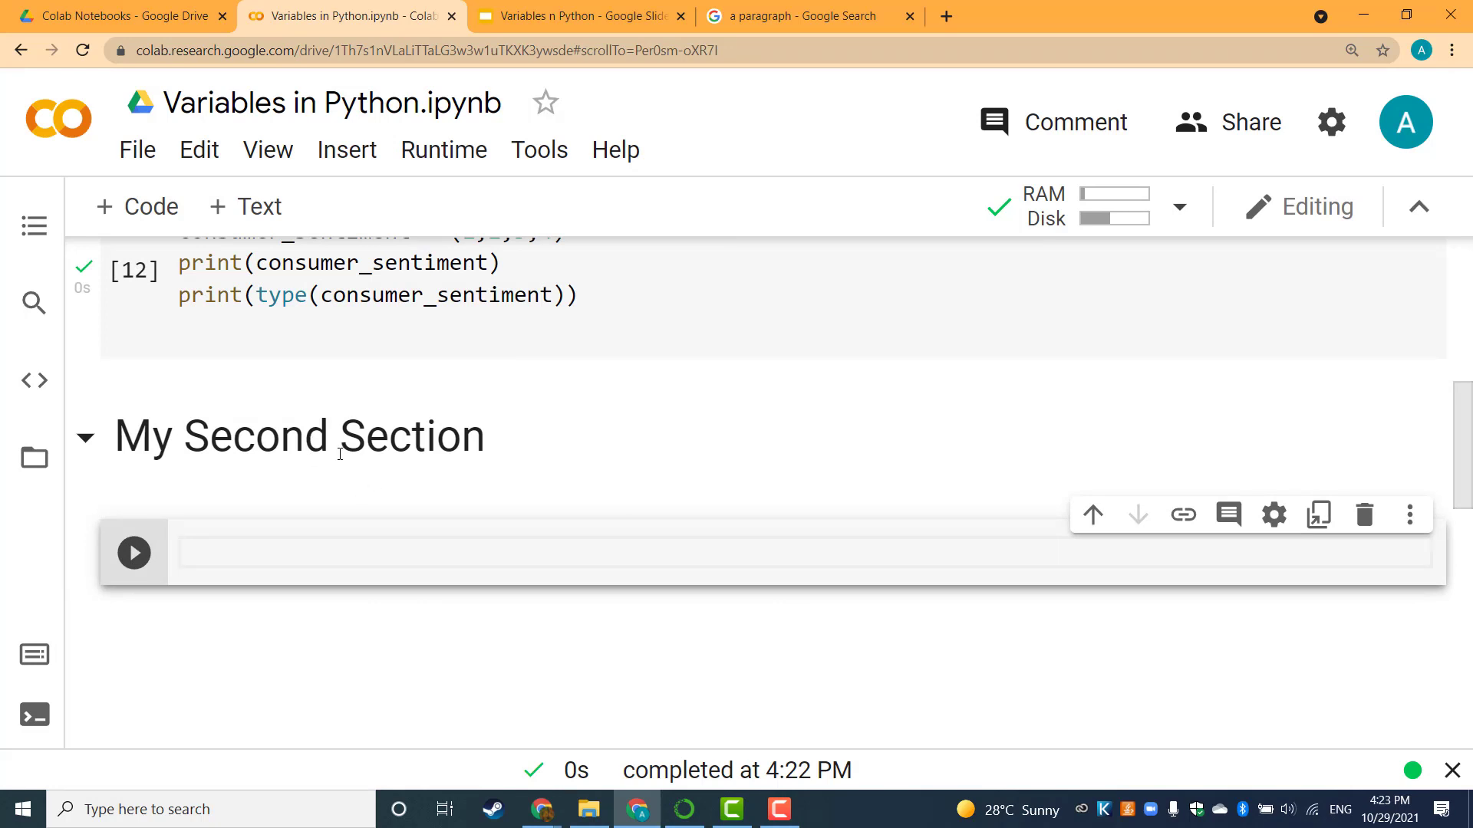
double_click(297, 436)
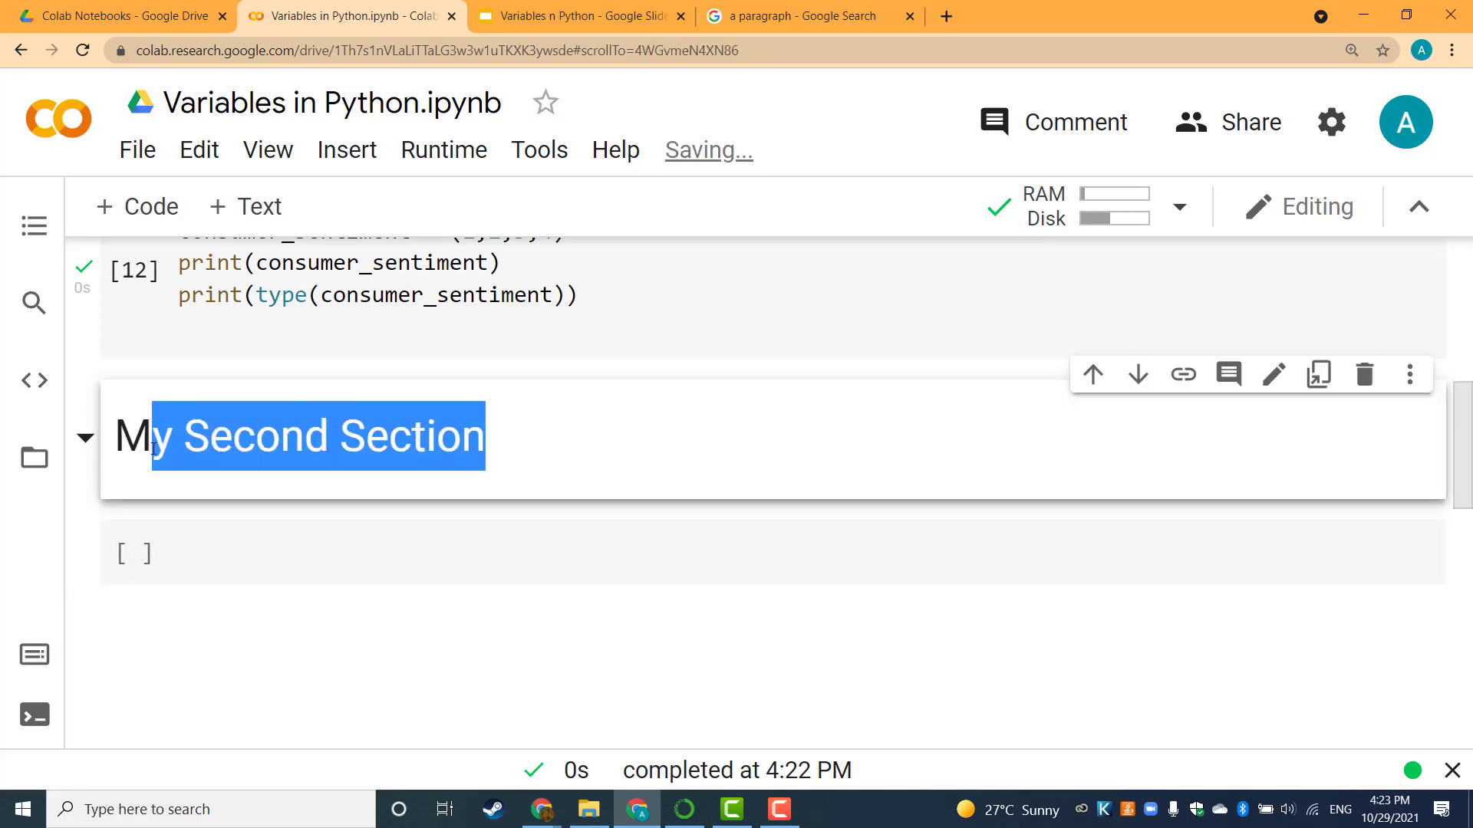
click(741, 442)
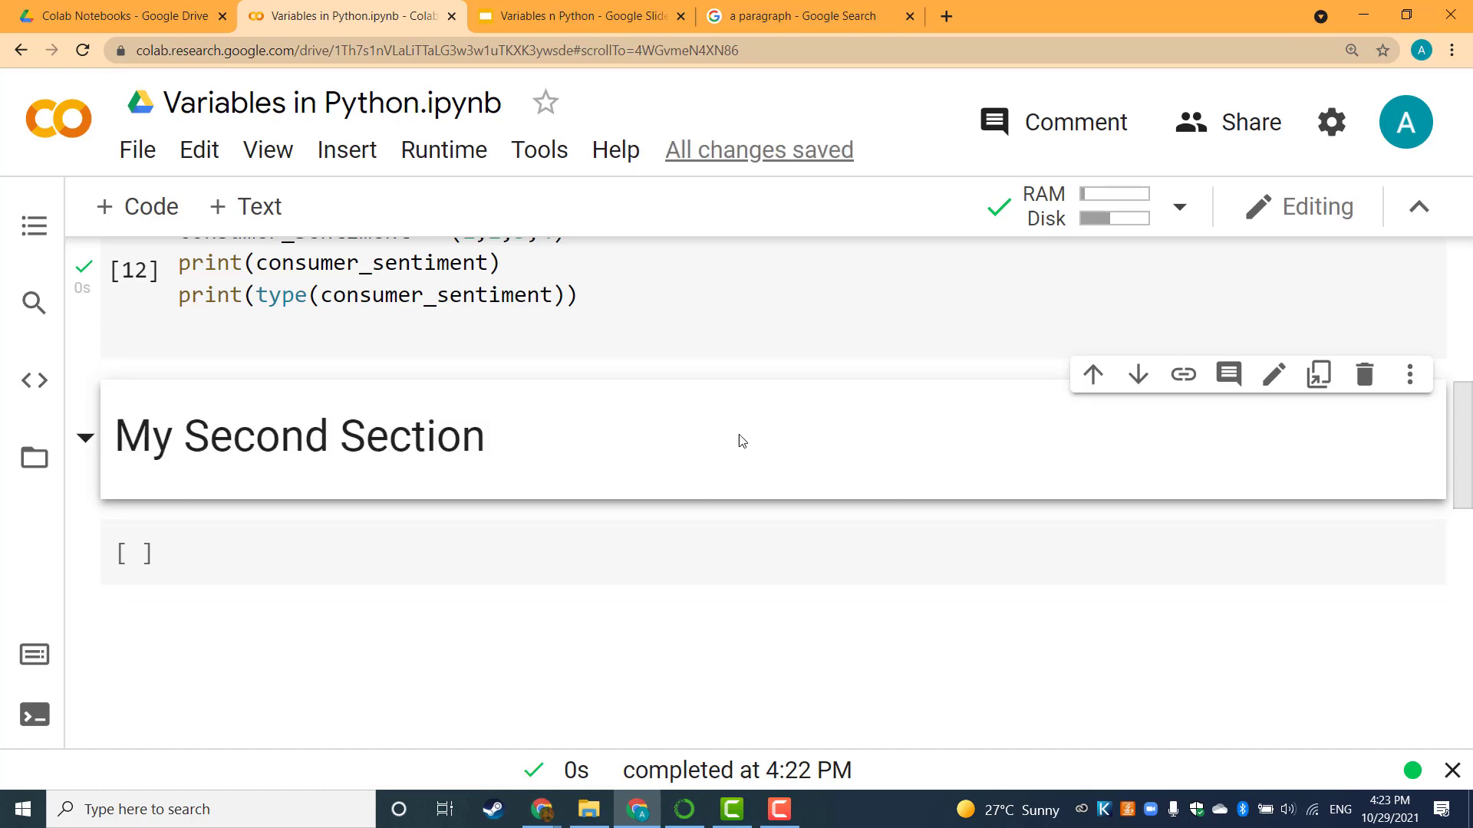